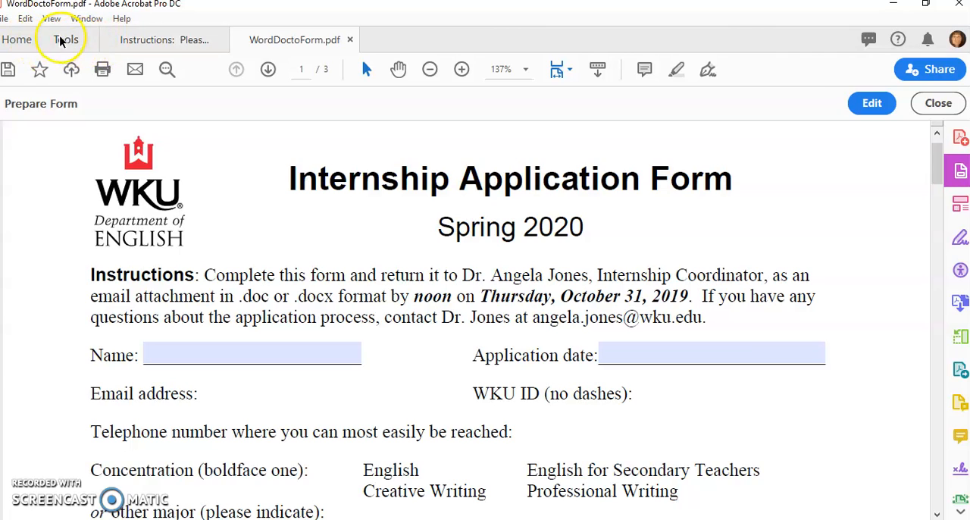
Open the Accessibility tool from All Tools to show Autotag, Full Check and Set Alternate Text
{"action": "left_click", "coordinate": [65, 40]}
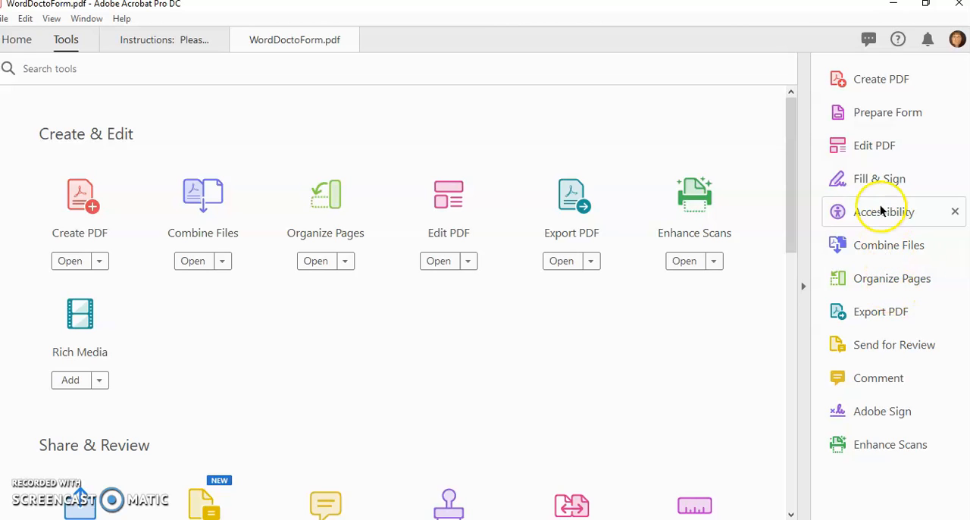
{"action": "mouse_move", "coordinate": [275, 40]}
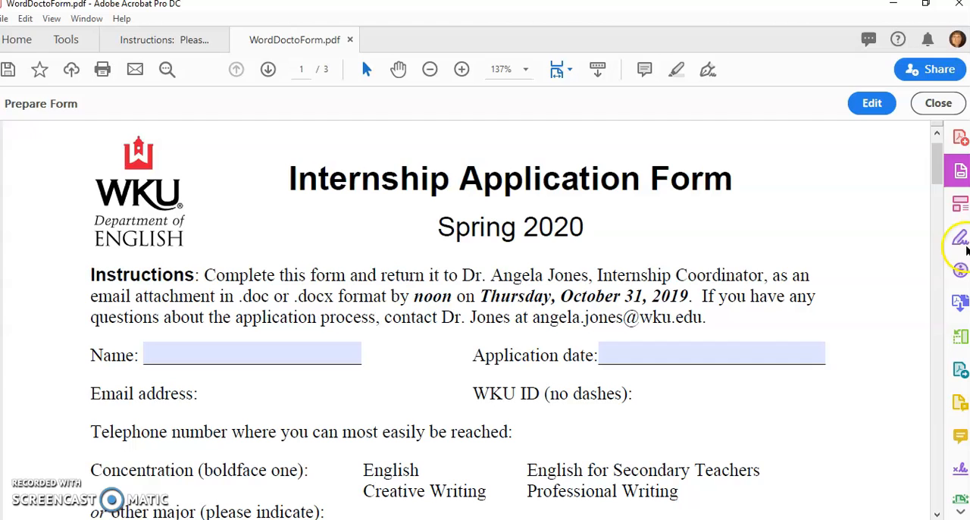
{"action": "left_click", "coordinate": [959, 270]}
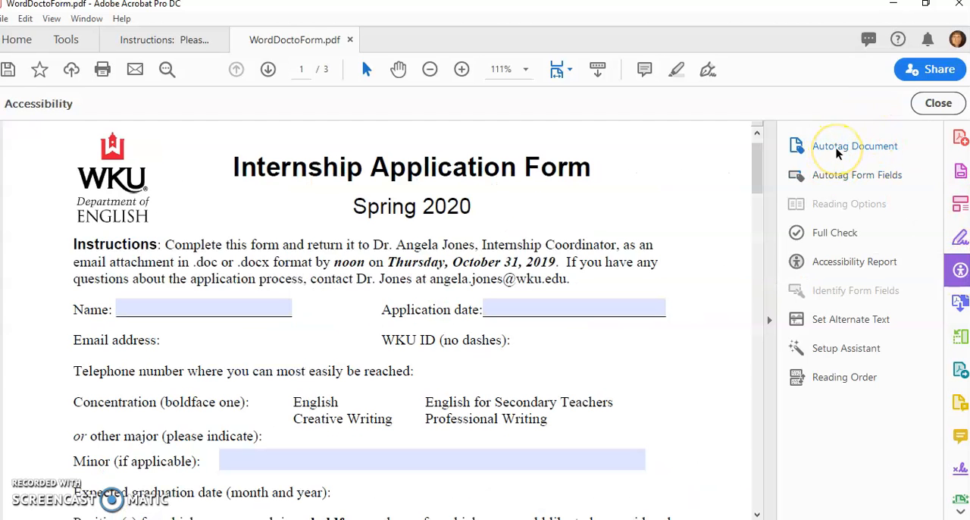
{"action": "mouse_move", "coordinate": [857, 175]}
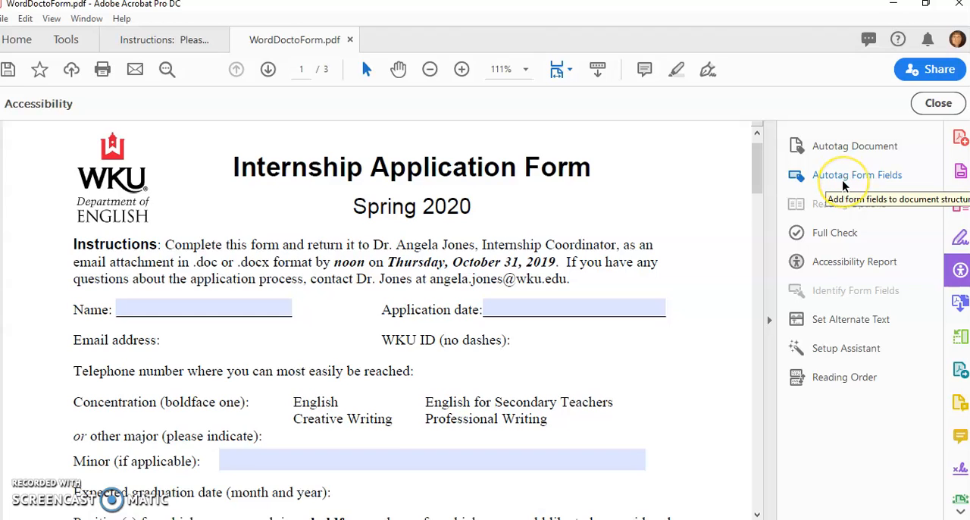
{"action": "mouse_move", "coordinate": [853, 261]}
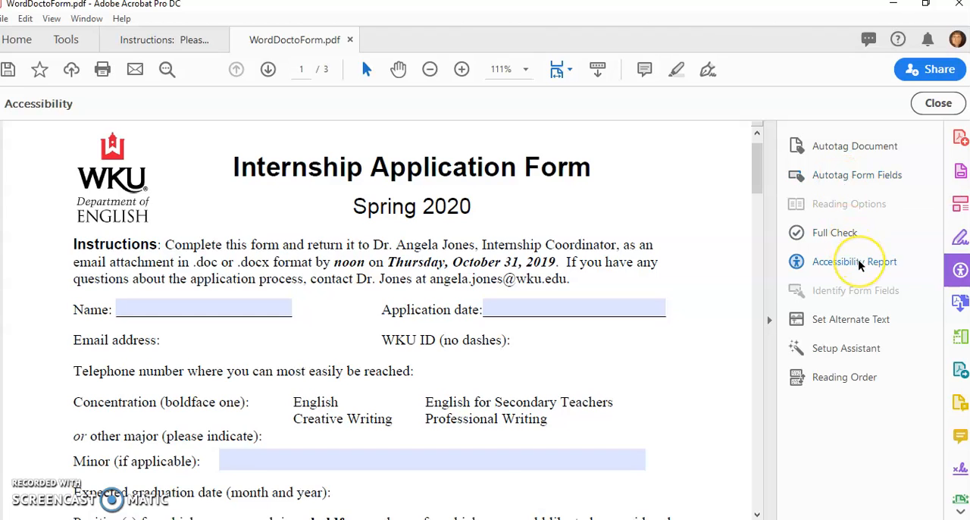
{"action": "mouse_move", "coordinate": [854, 261]}
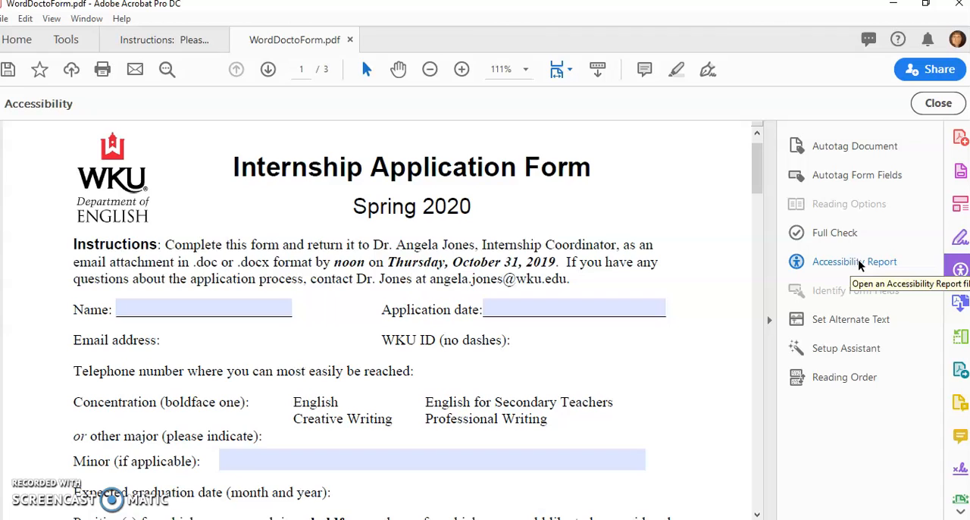
{"action": "mouse_move", "coordinate": [850, 319]}
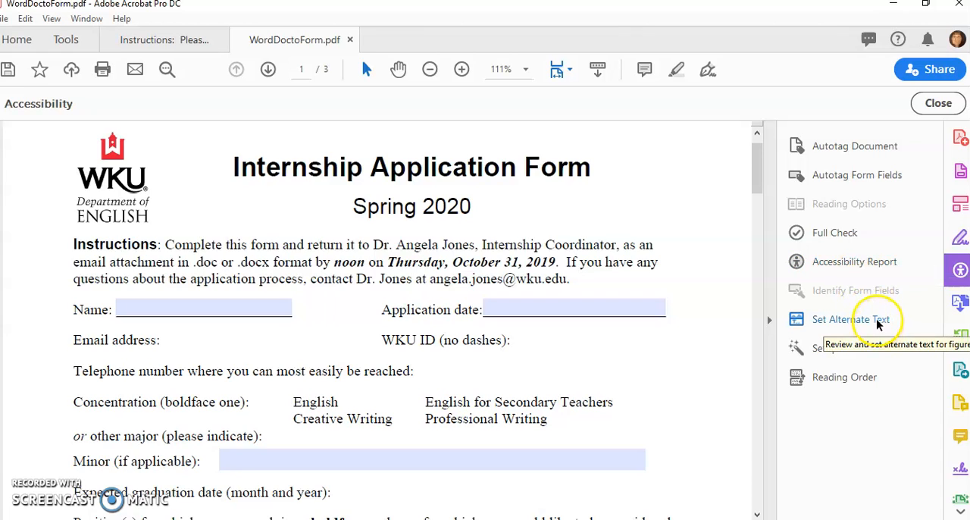
{"action": "mouse_move", "coordinate": [89, 153]}
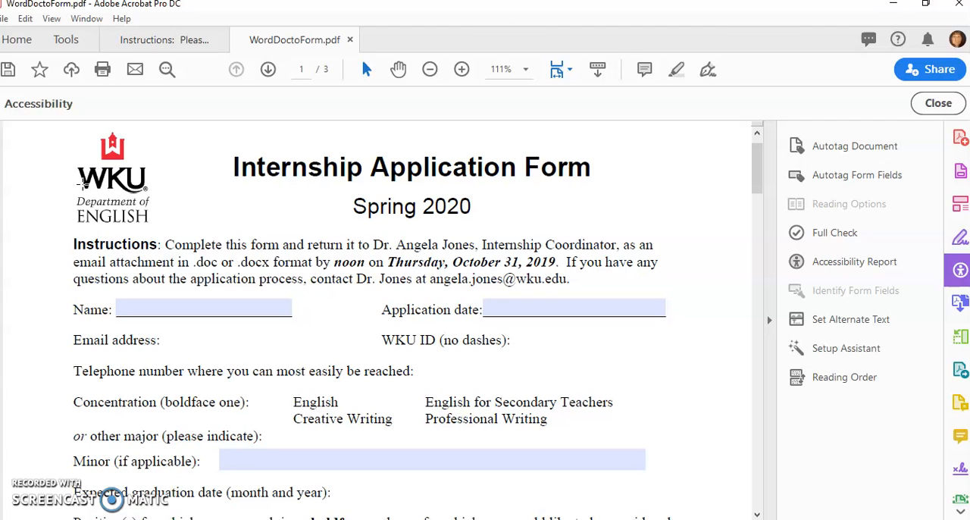
Set the logo image's alternate text to 'WKU Department of English logo' and save
{"action": "left_click", "coordinate": [850, 319]}
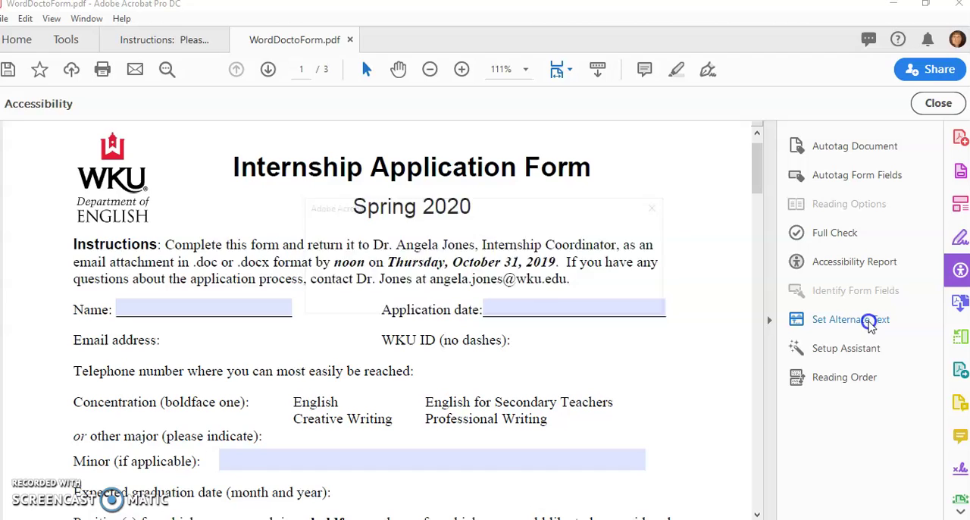
{"action": "left_click", "coordinate": [850, 319]}
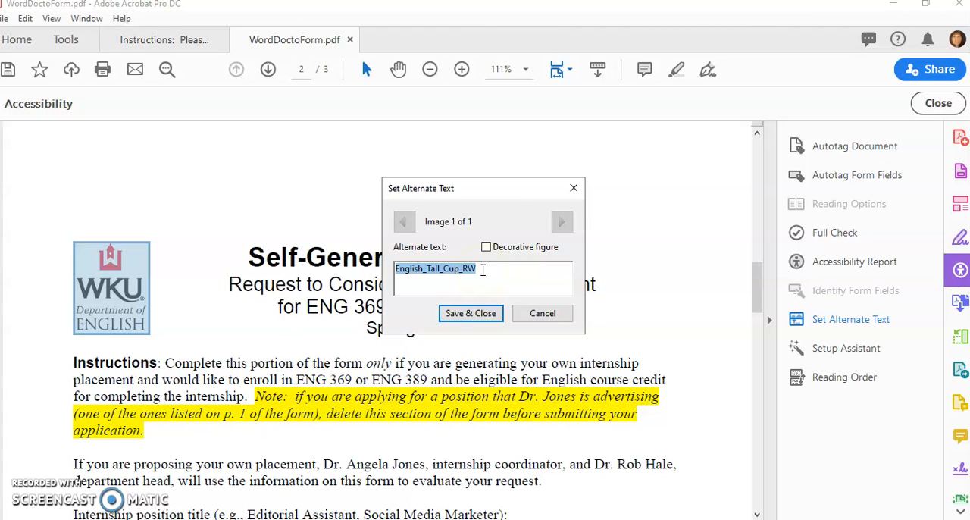
{"action": "type", "text": "W"}
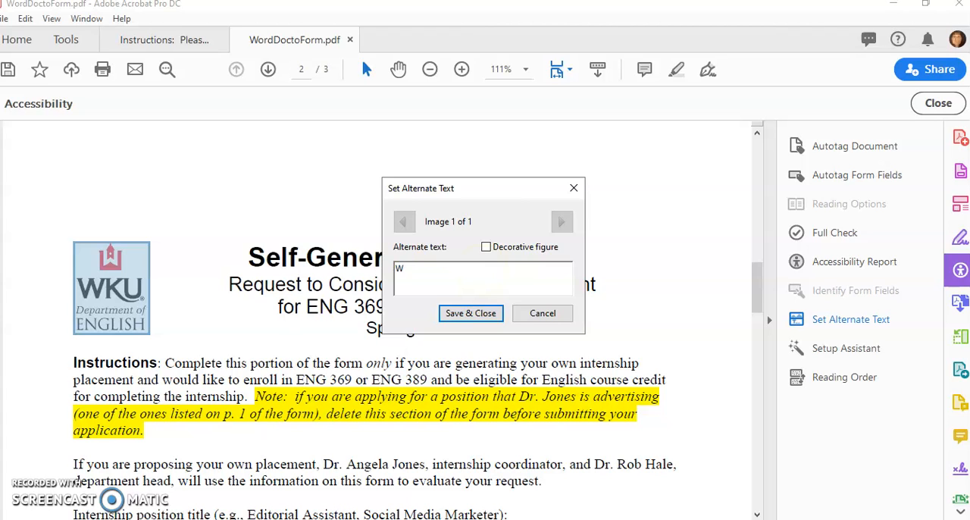
{"action": "type", "text": "KU Dept"}
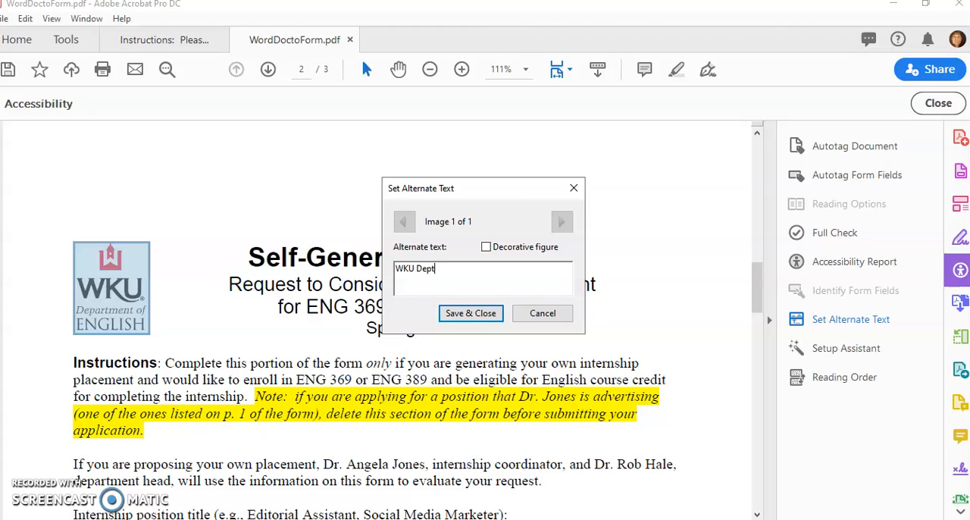
{"action": "type", "text": "artment o"}
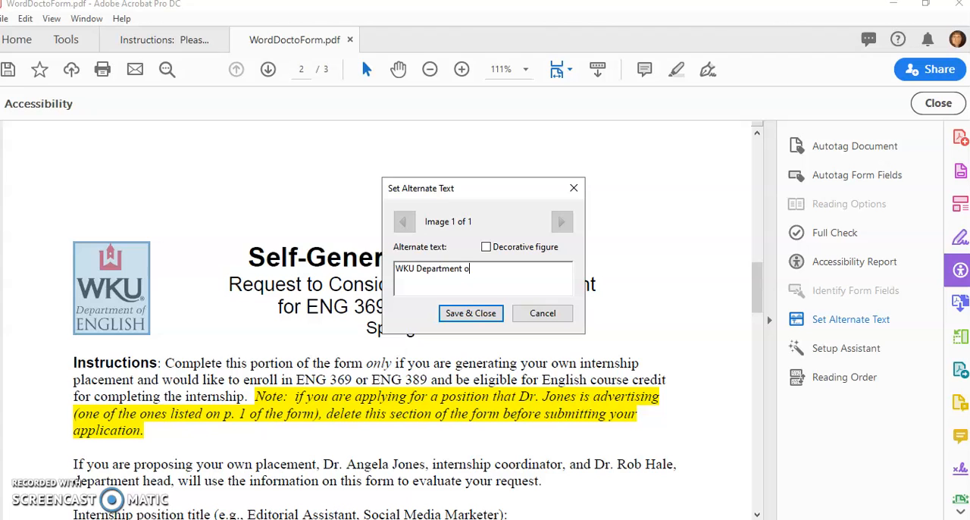
{"action": "type", "text": "English lo"}
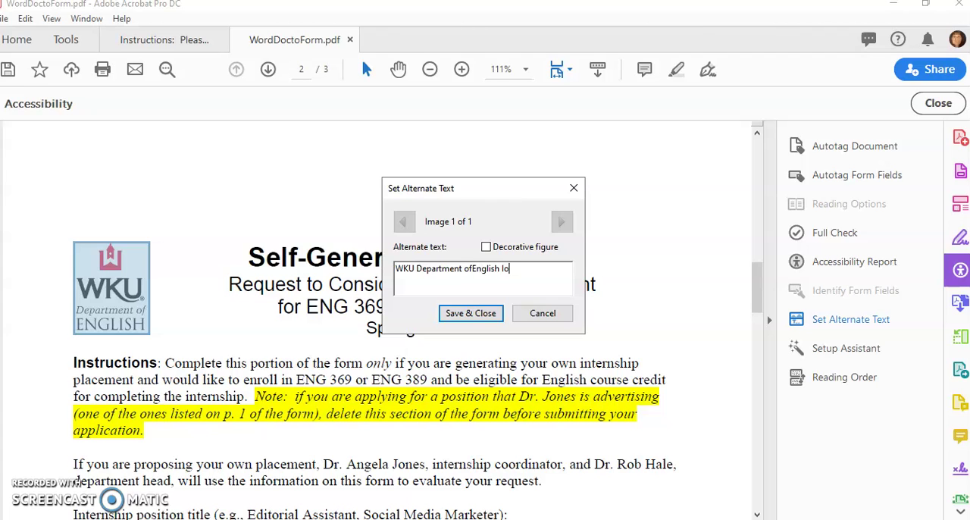
{"action": "left_click", "coordinate": [470, 313]}
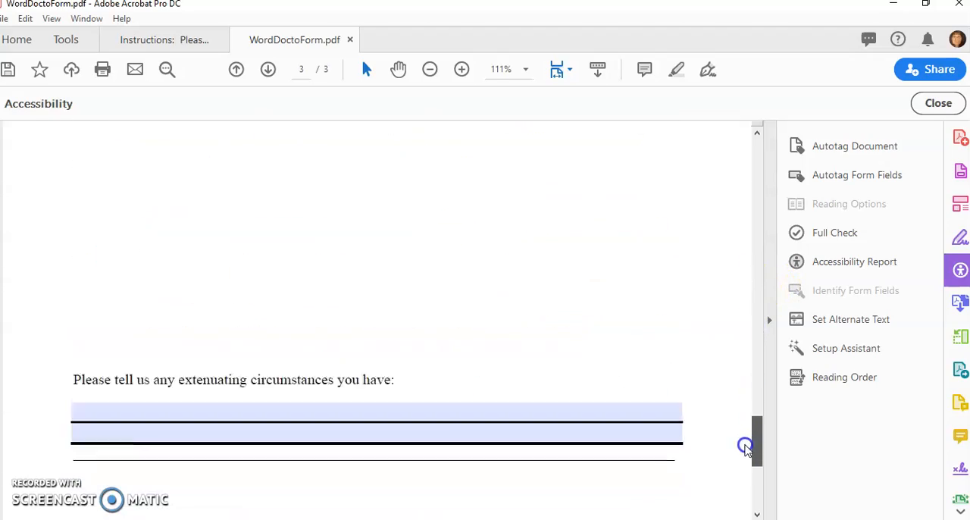
Scroll back to page one as autotagging prompts about re-tagging the form
{"action": "scroll", "scroll_direction": "up", "scroll_amount": 3}
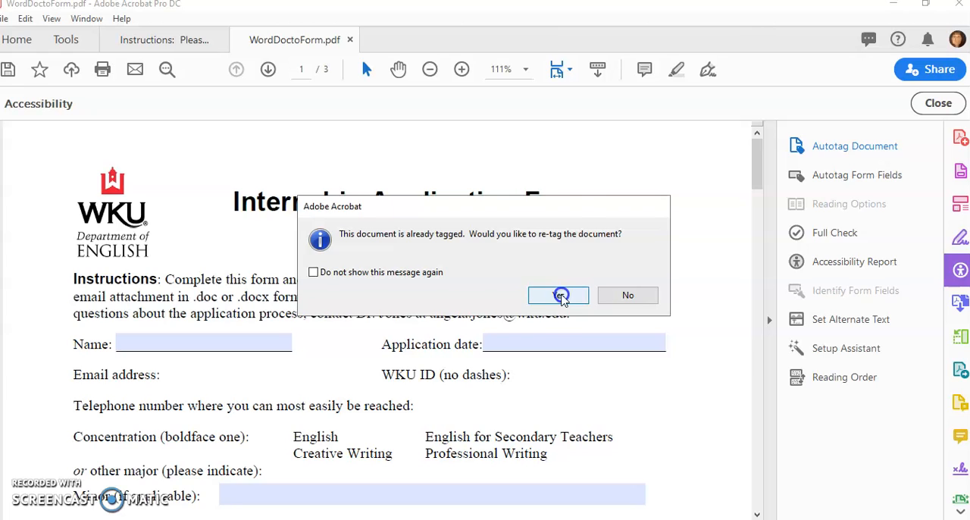
Confirm re-tagging and review the Recognition Report listing four figures missing alt text
{"action": "left_click", "coordinate": [558, 294]}
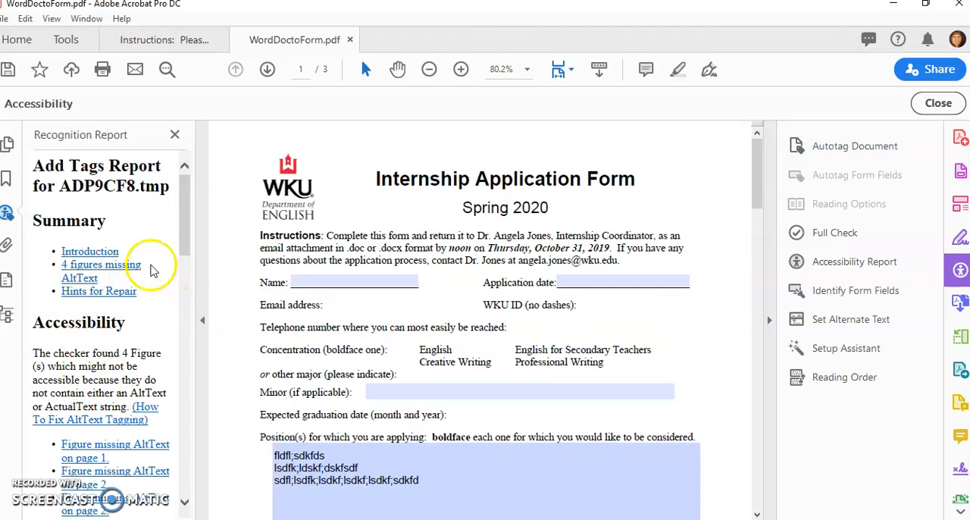
{"action": "scroll", "scroll_direction": "down", "scroll_amount": 3}
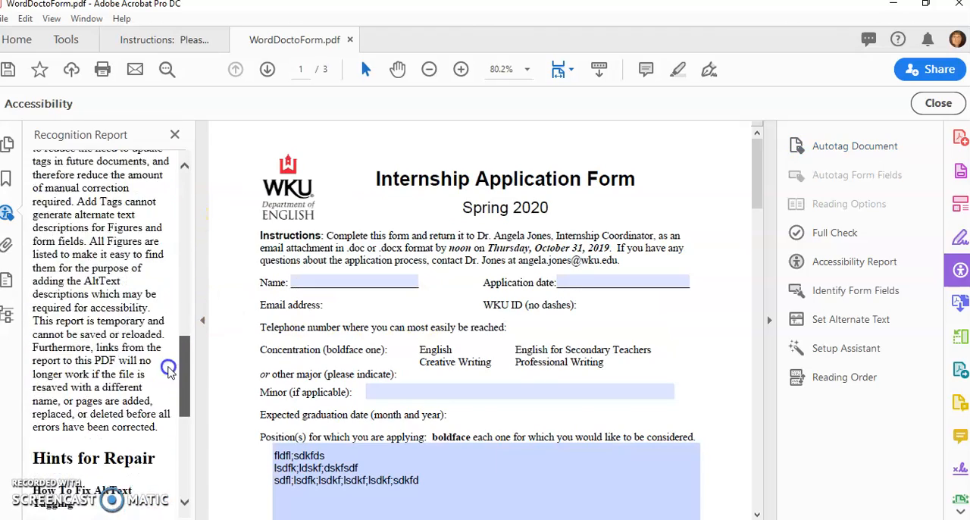
{"action": "scroll", "scroll_direction": "up", "scroll_amount": 3}
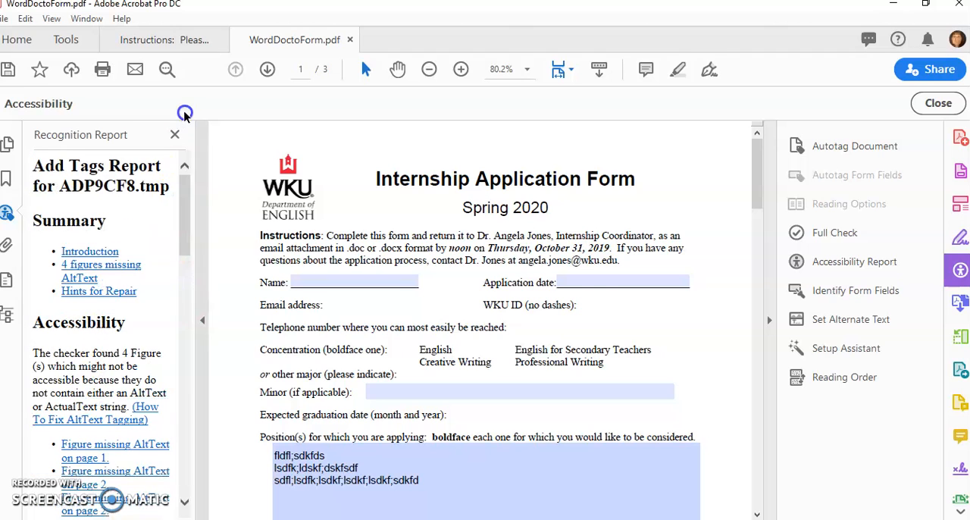
{"action": "mouse_move", "coordinate": [855, 290]}
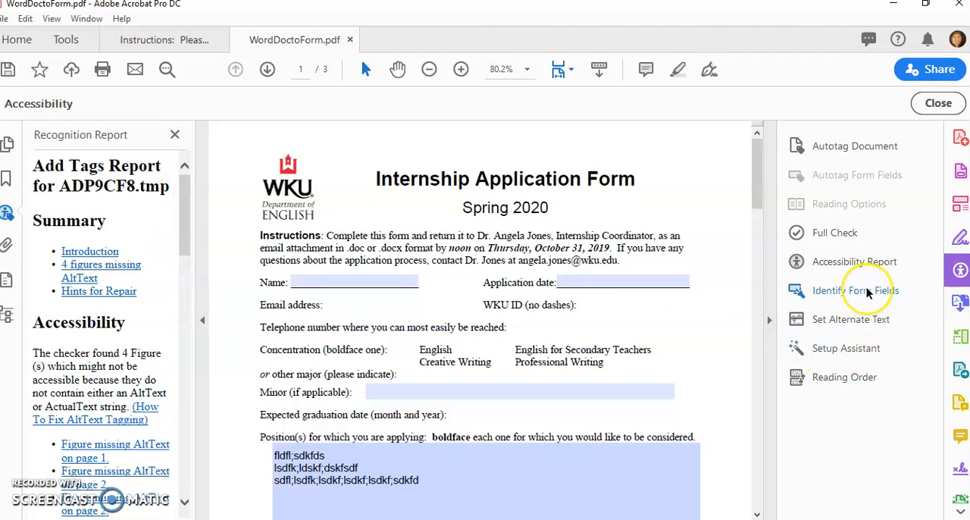
{"action": "left_click", "coordinate": [854, 290]}
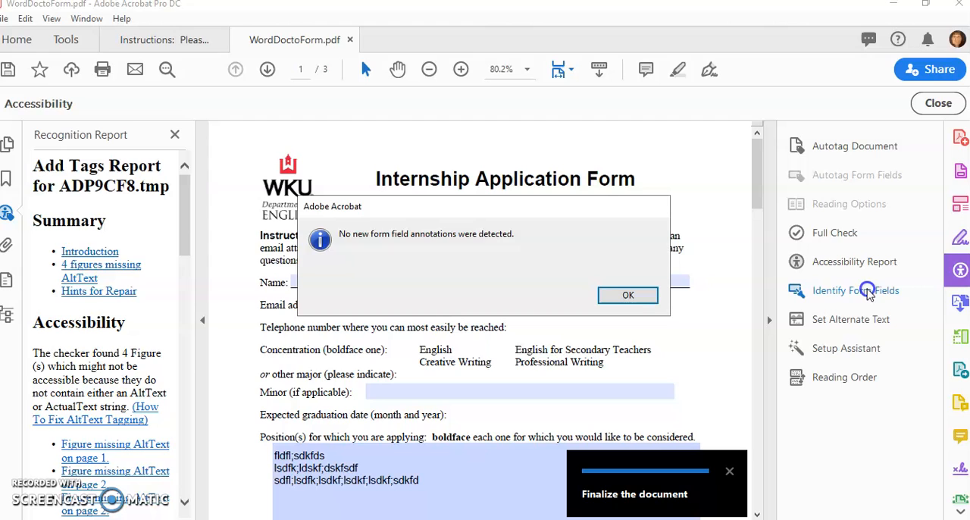
{"action": "left_click", "coordinate": [628, 295]}
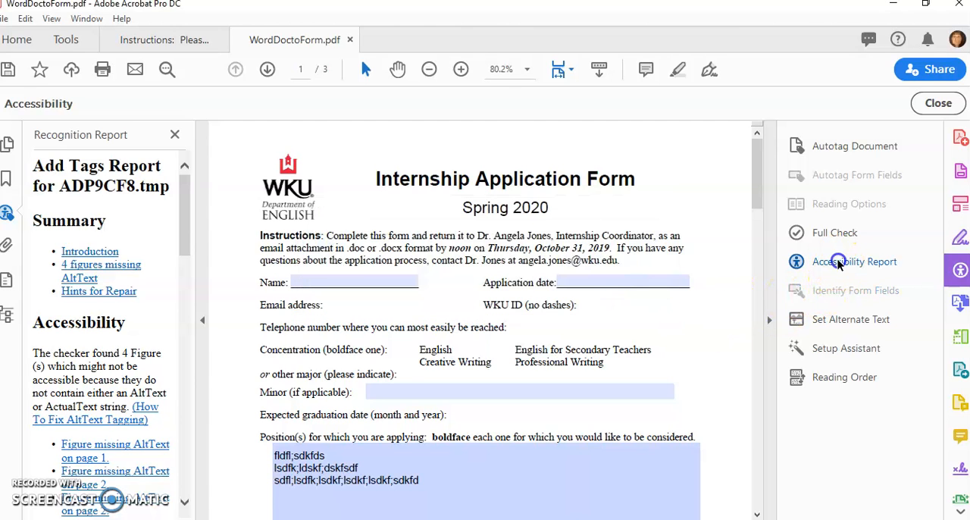
{"action": "left_click", "coordinate": [854, 260]}
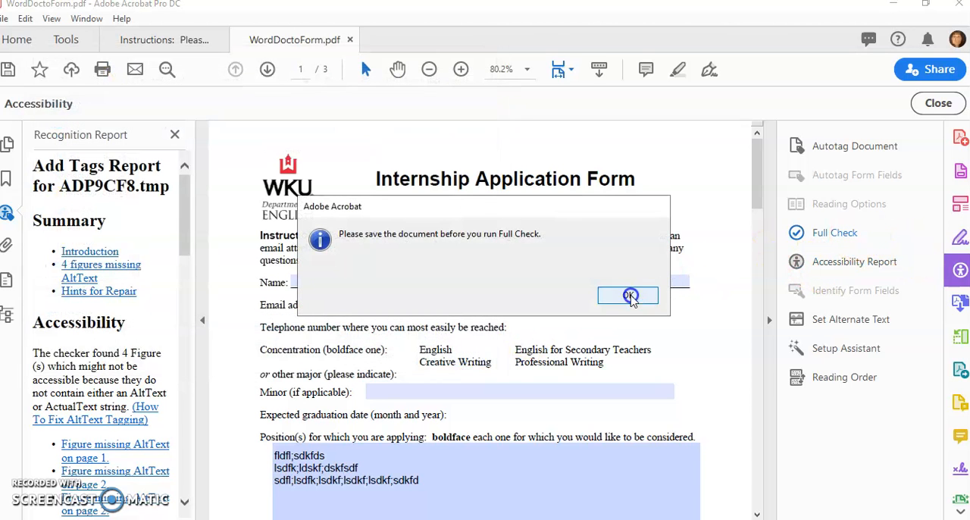
{"action": "left_click", "coordinate": [628, 295]}
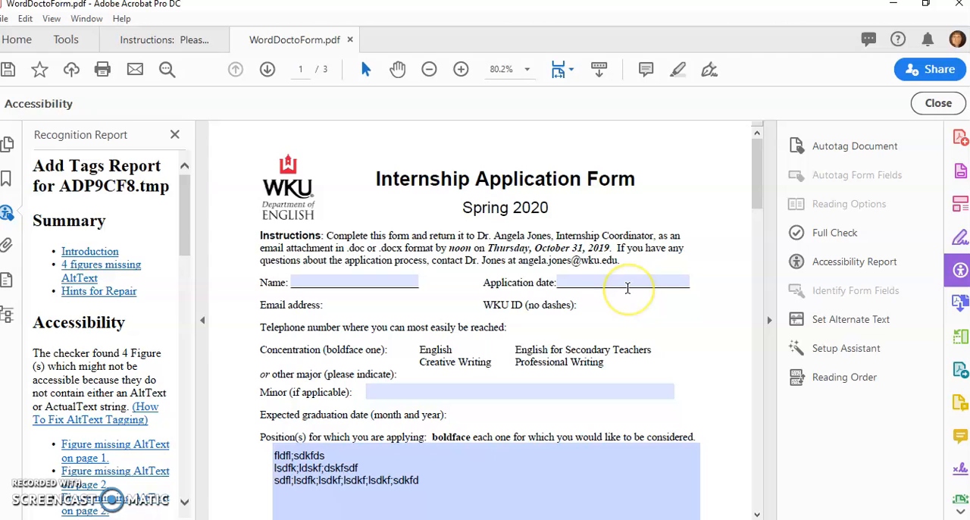
{"action": "mouse_move", "coordinate": [117, 80]}
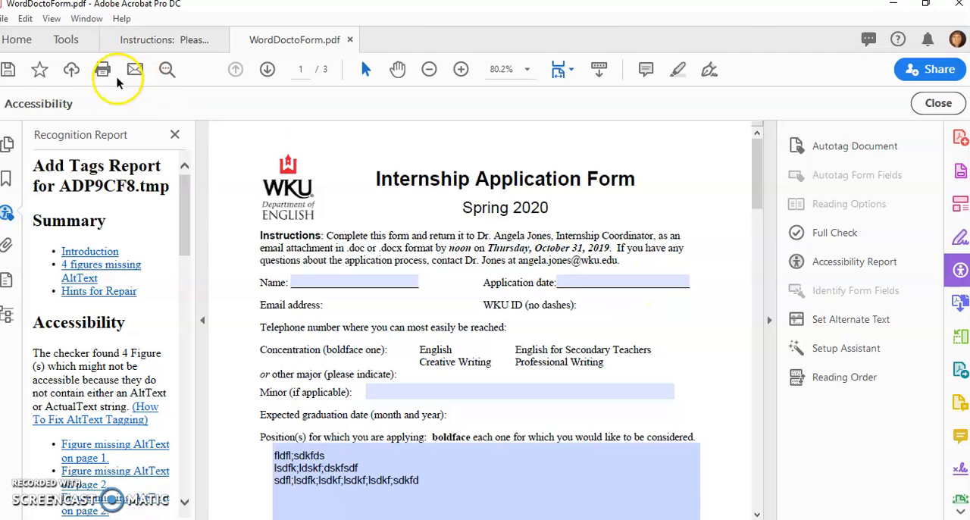
{"action": "left_click", "coordinate": [834, 232]}
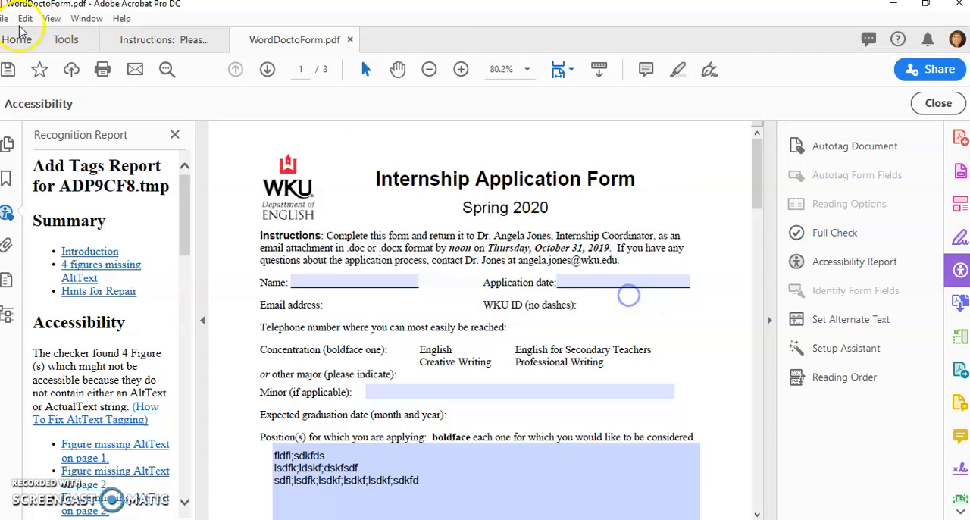
Save the form over WordDoctoForm on the Desktop and run a Full Check
{"action": "left_click", "coordinate": [7, 18]}
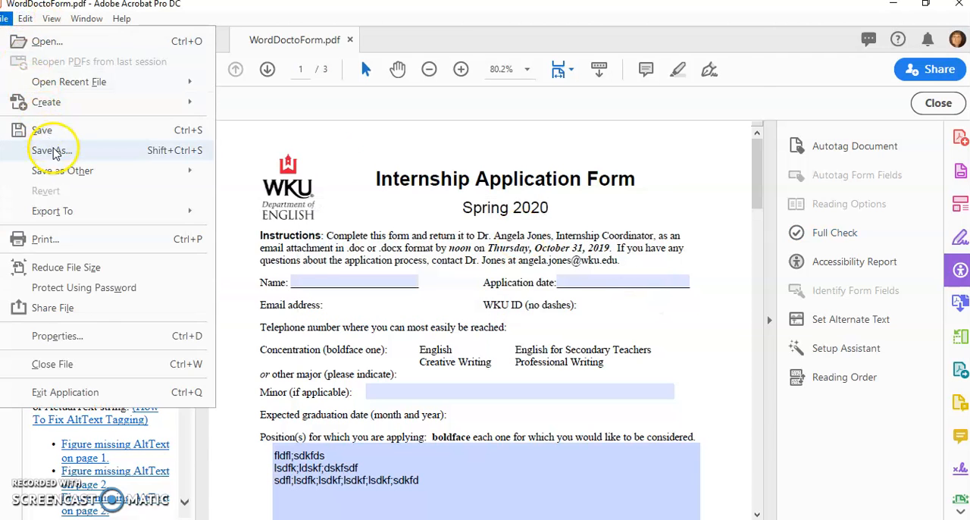
{"action": "left_click", "coordinate": [52, 150]}
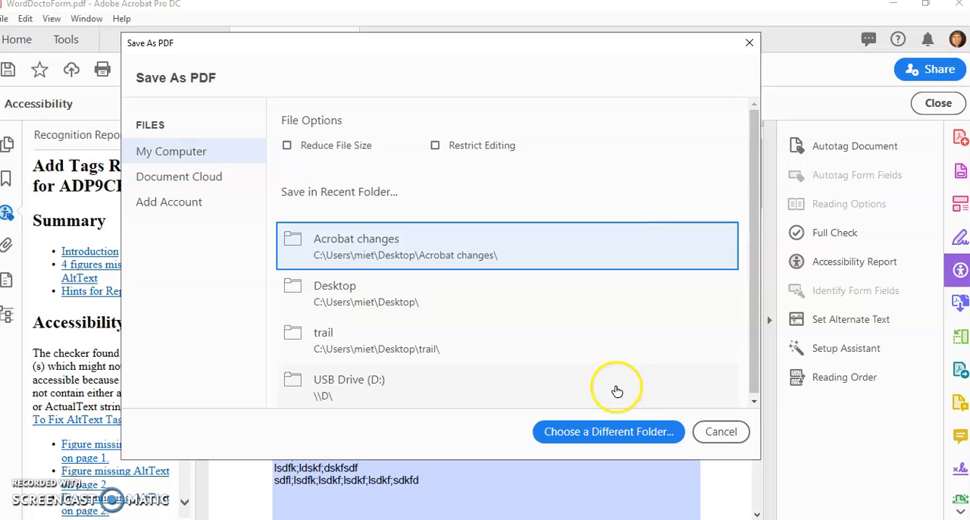
{"action": "mouse_move", "coordinate": [608, 431]}
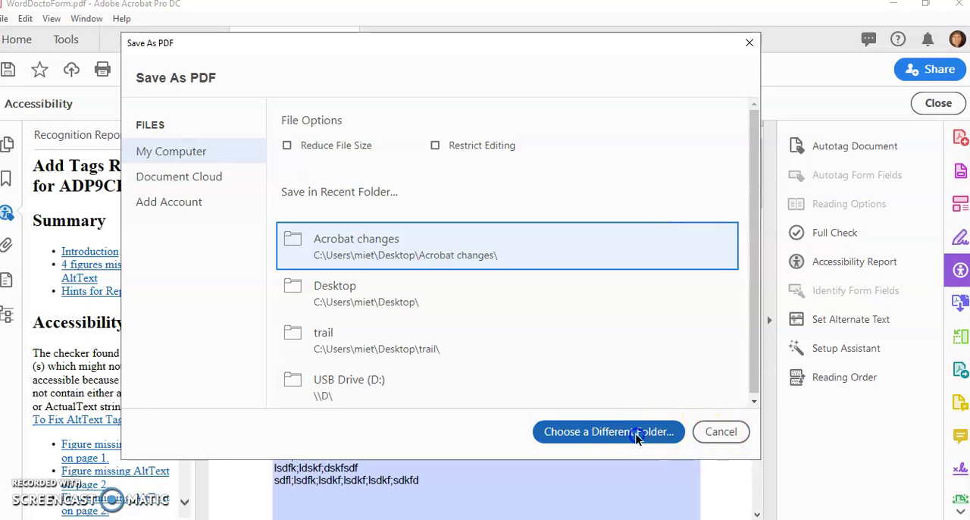
{"action": "left_click", "coordinate": [609, 431]}
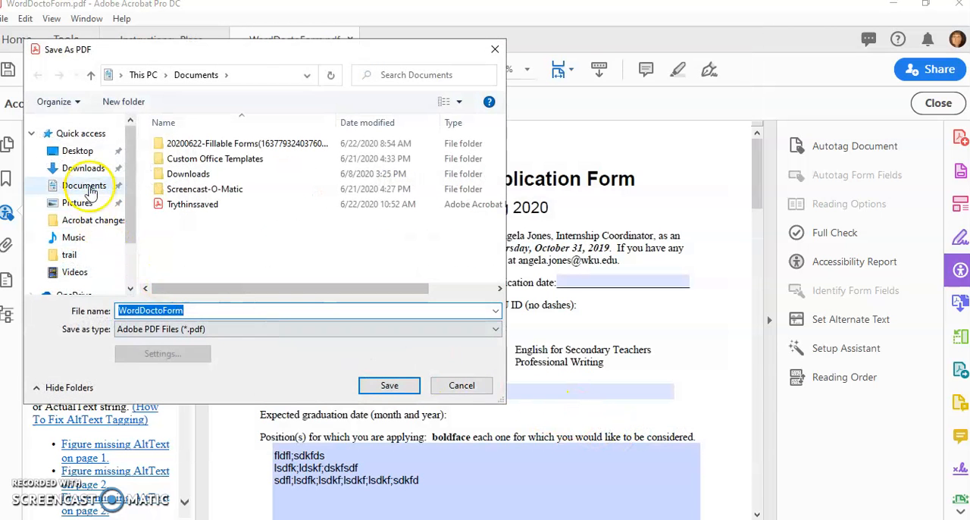
{"action": "left_click", "coordinate": [77, 150]}
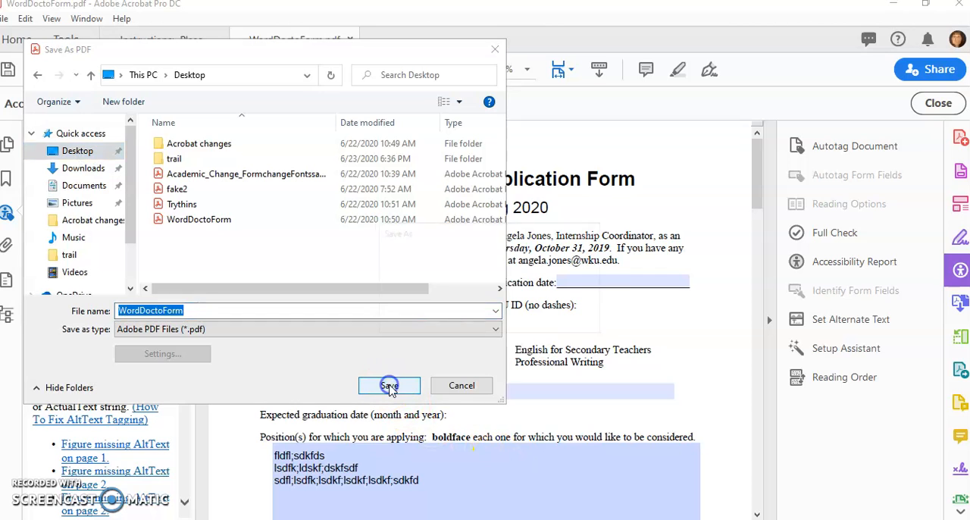
{"action": "left_click", "coordinate": [389, 385]}
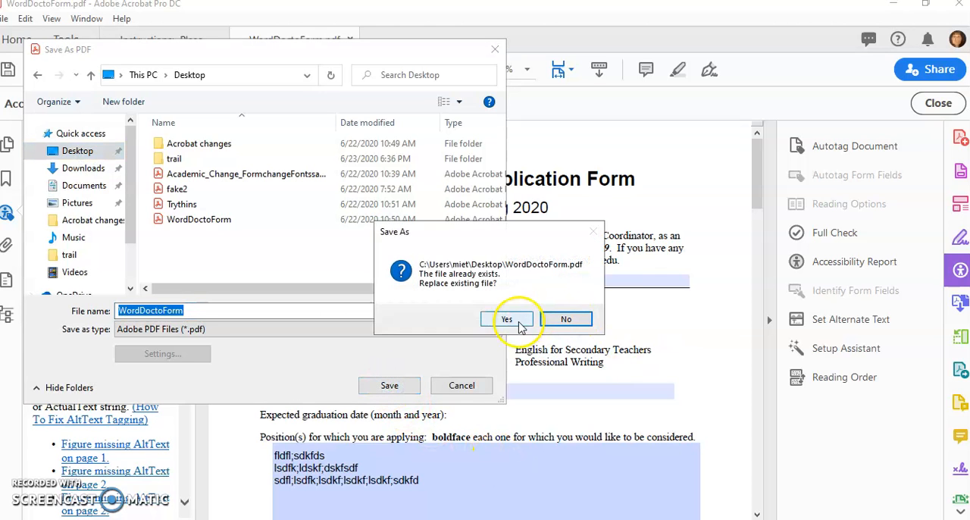
{"action": "left_click", "coordinate": [506, 318]}
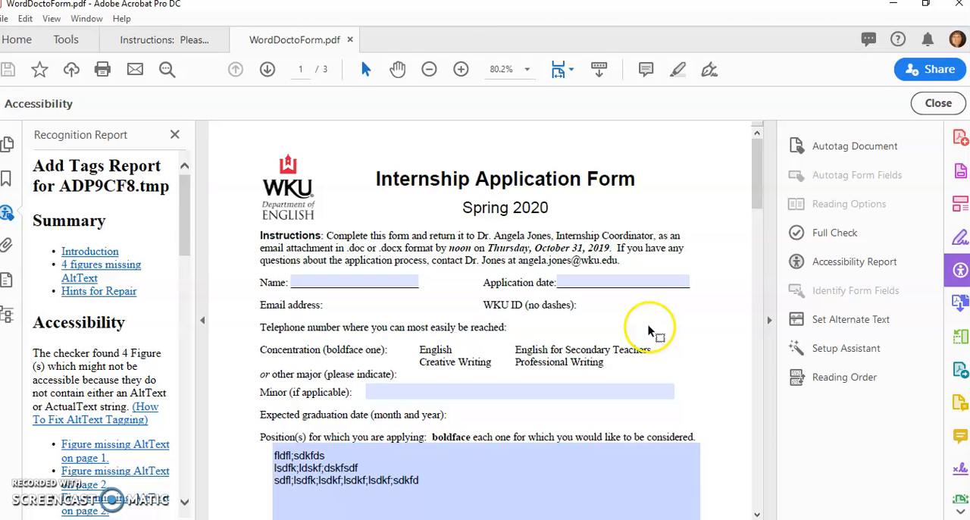
{"action": "left_click", "coordinate": [834, 232]}
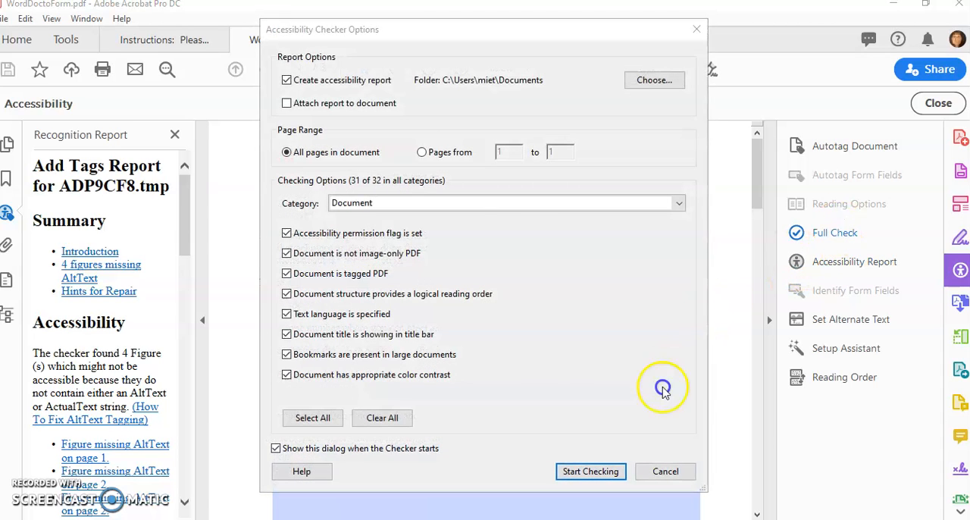
{"action": "left_click", "coordinate": [590, 471]}
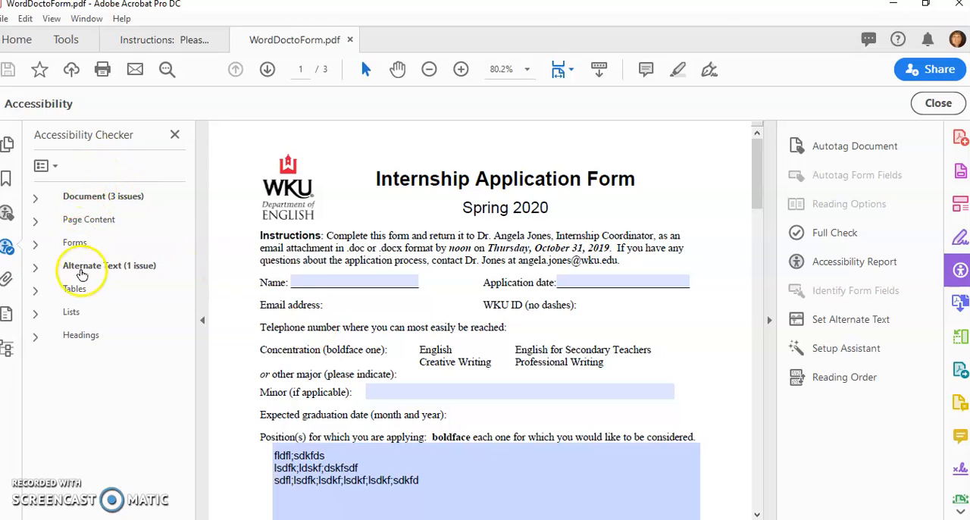
Fix the failed Title check under Document in the Accessibility Checker
{"action": "left_click", "coordinate": [35, 195]}
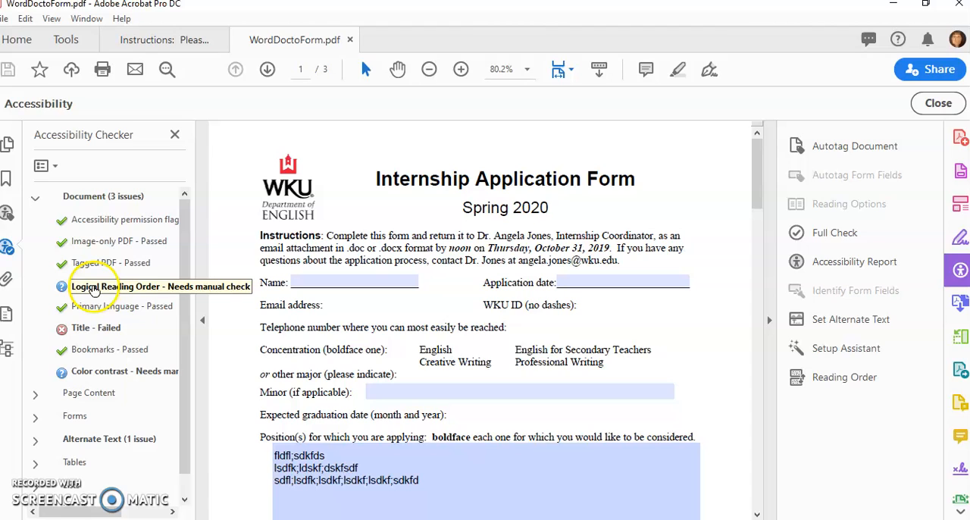
{"action": "mouse_move", "coordinate": [148, 295]}
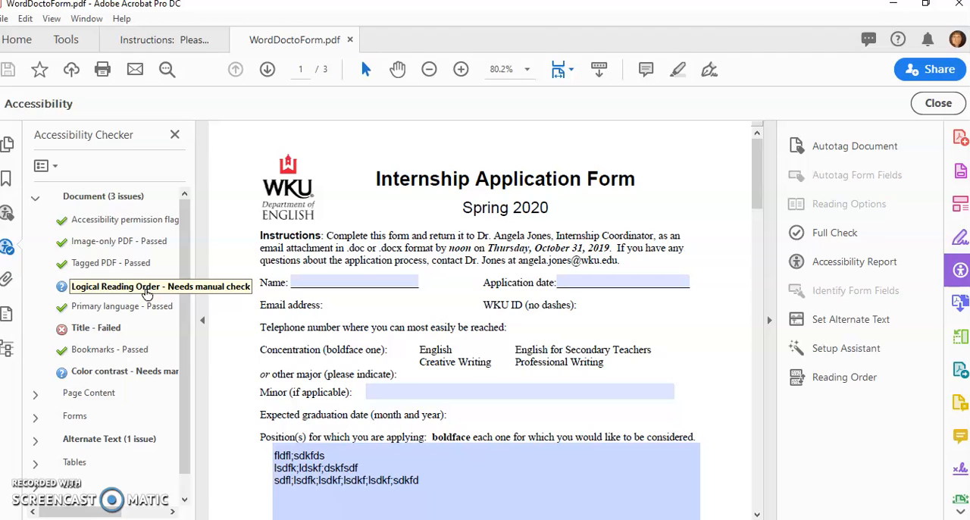
{"action": "left_click", "coordinate": [96, 327]}
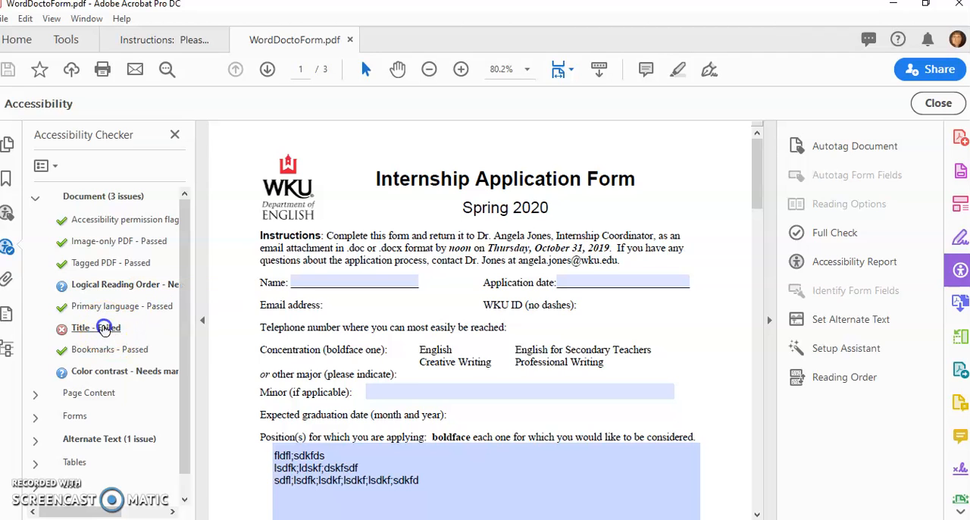
{"action": "right_click", "coordinate": [86, 327]}
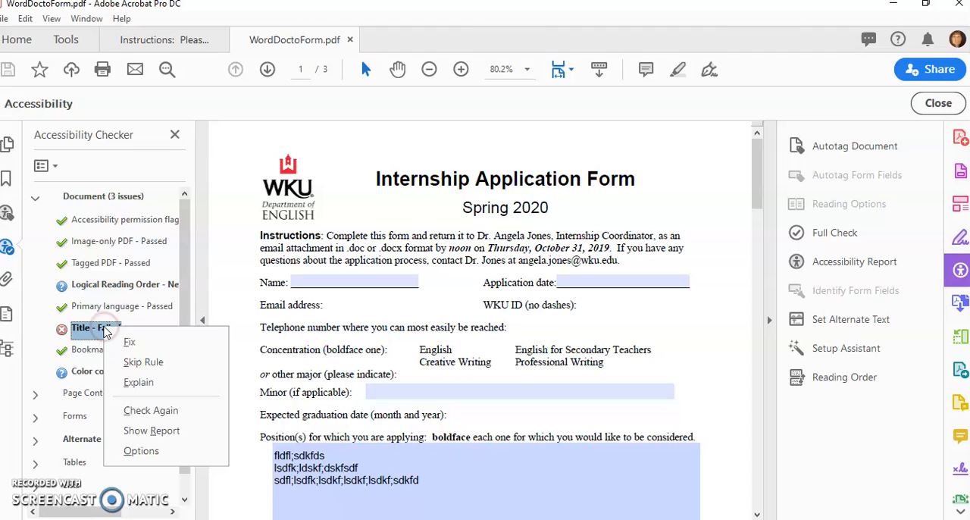
{"action": "left_click", "coordinate": [129, 342]}
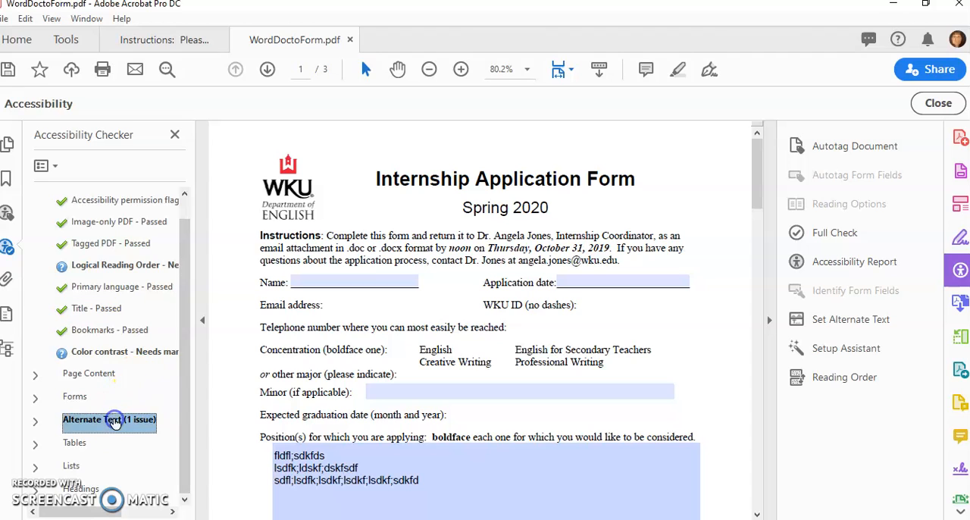
Fix the failed Figures alternate text check, entering 'Logo' for the first figure
{"action": "left_click", "coordinate": [35, 419]}
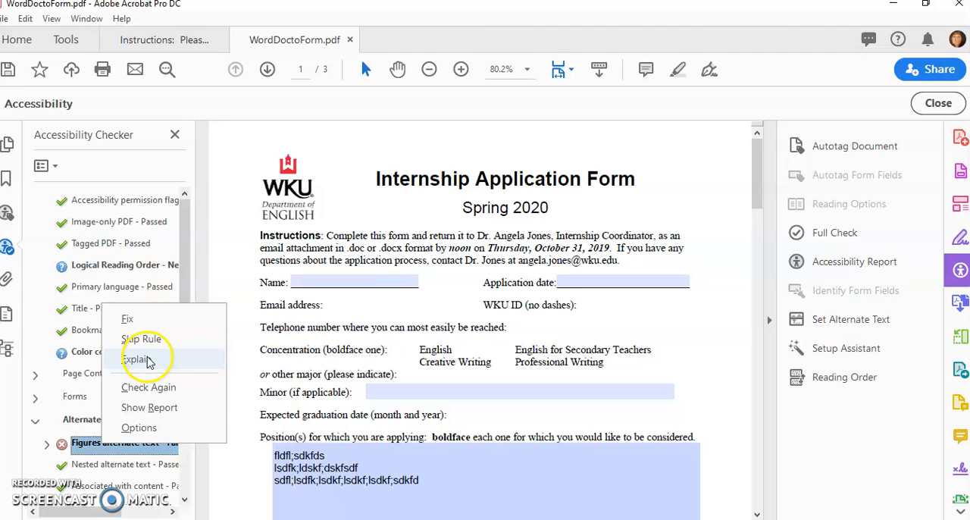
{"action": "left_click", "coordinate": [127, 319]}
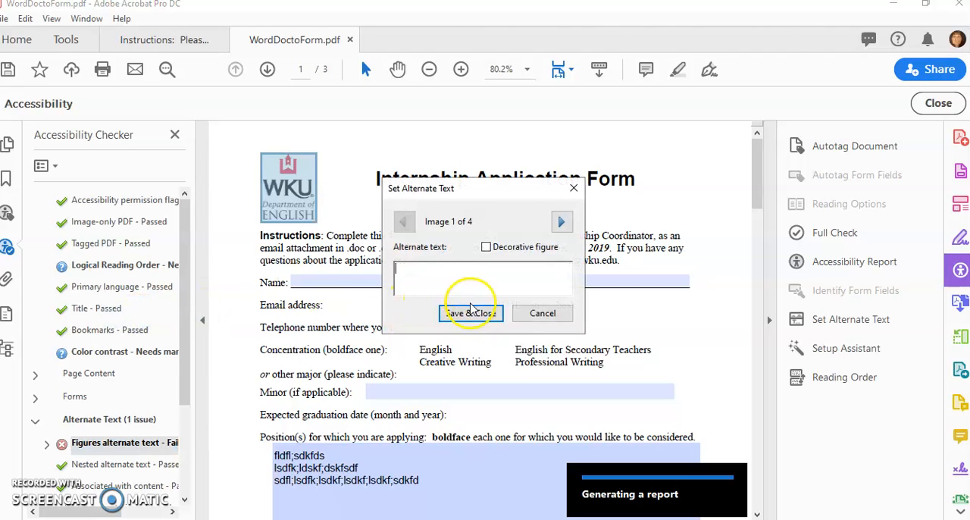
{"action": "left_click", "coordinate": [470, 313]}
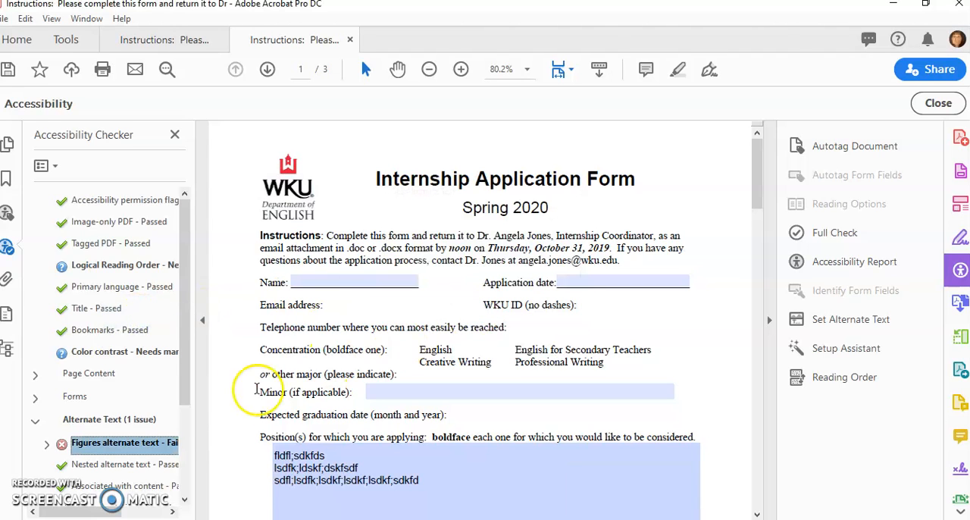
{"action": "right_click", "coordinate": [121, 442]}
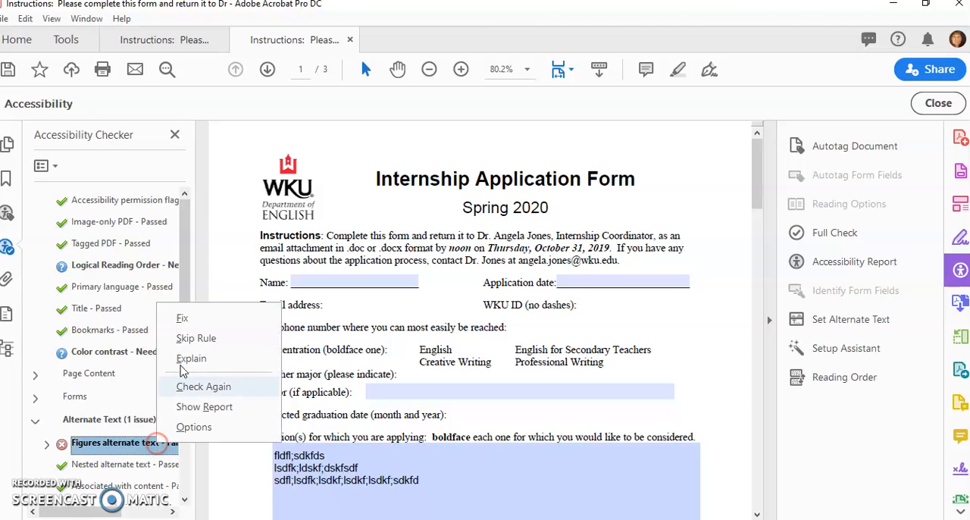
{"action": "left_click", "coordinate": [181, 317]}
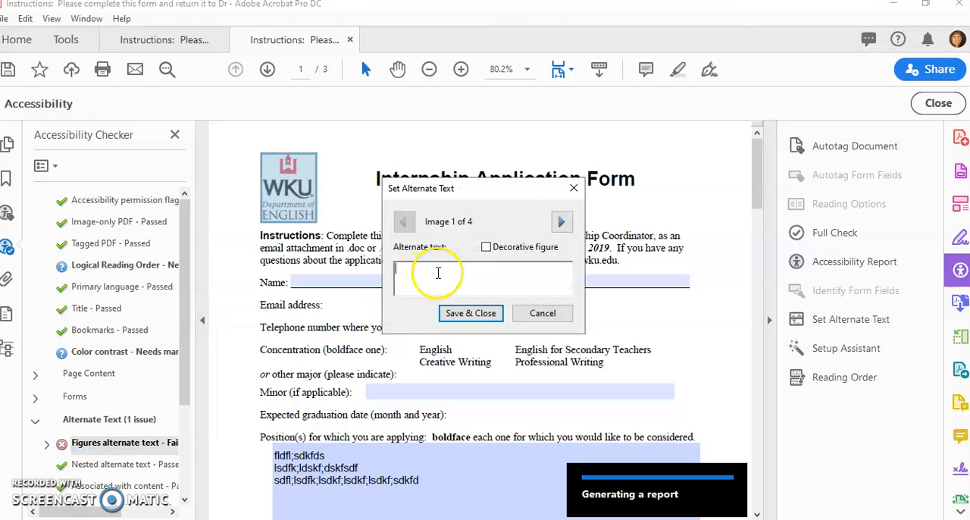
{"action": "type", "text": "Logo"}
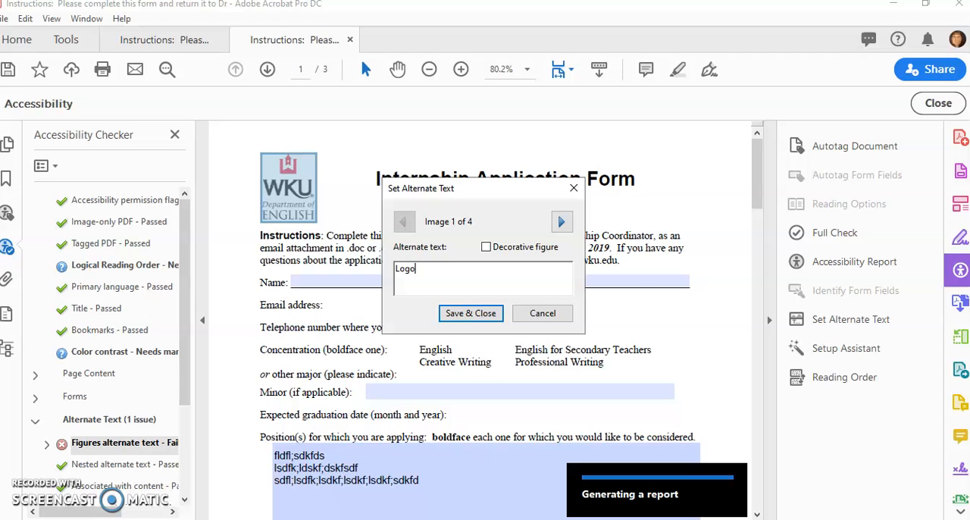
{"action": "left_click", "coordinate": [469, 313]}
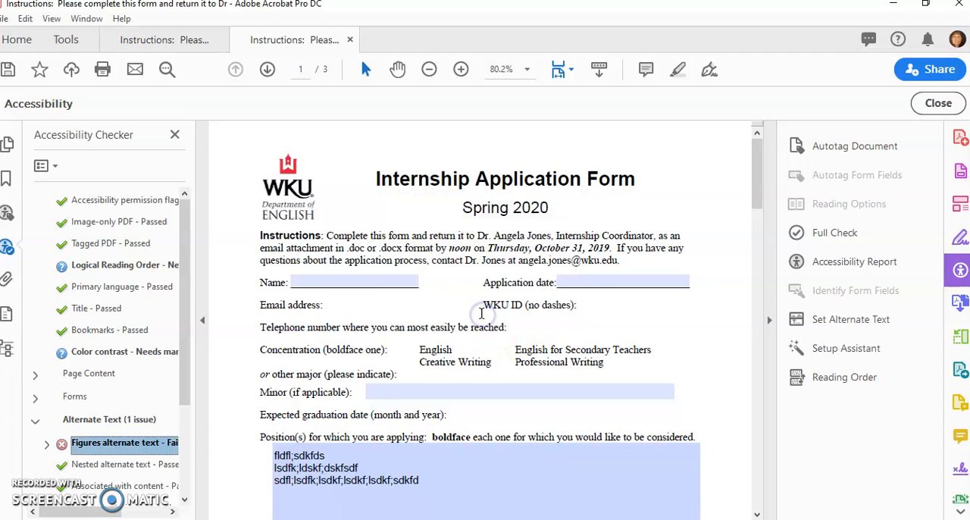
{"action": "mouse_move", "coordinate": [788, 361]}
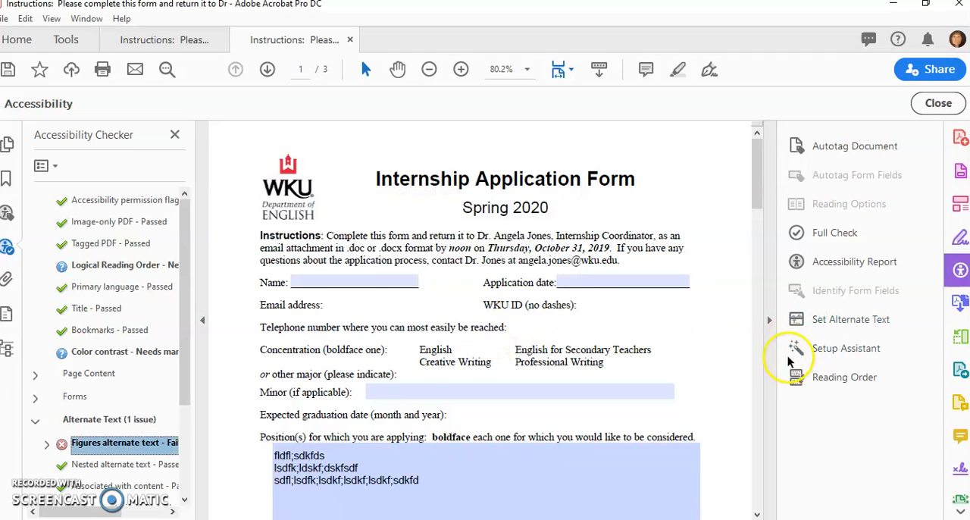
{"action": "left_click", "coordinate": [844, 376]}
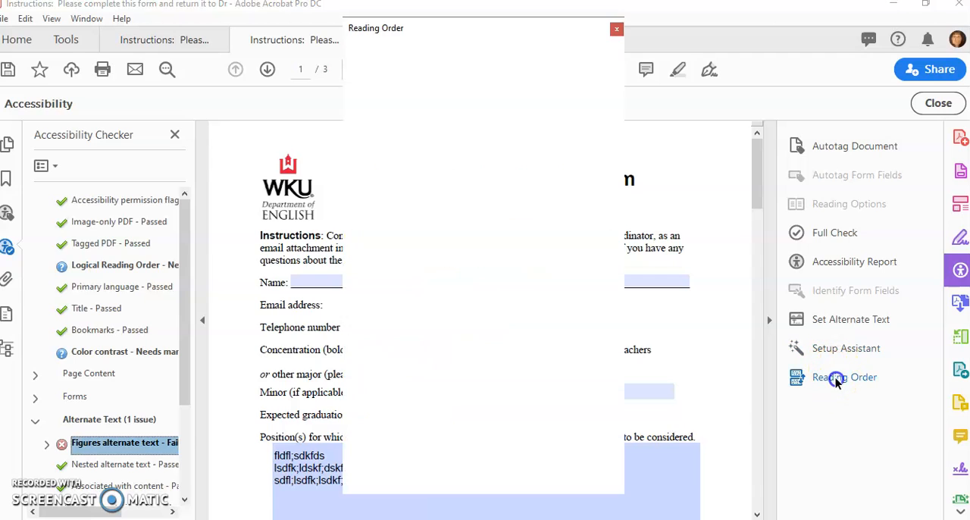
{"action": "left_click", "coordinate": [843, 376]}
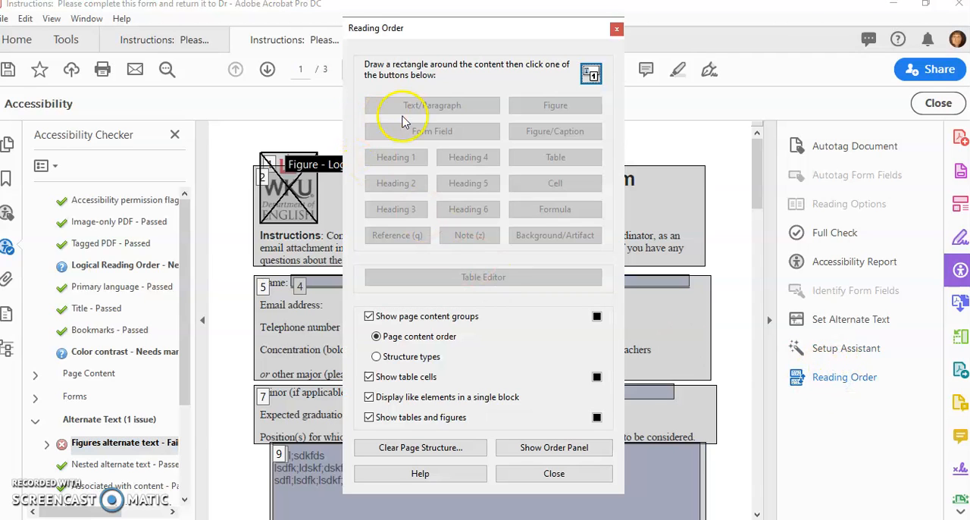
{"action": "mouse_move", "coordinate": [476, 231]}
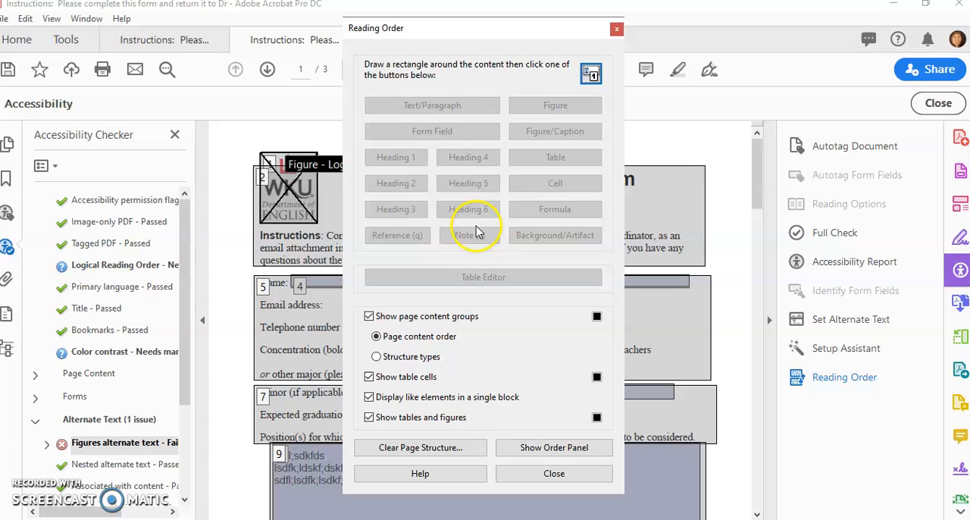
{"action": "mouse_move", "coordinate": [468, 59]}
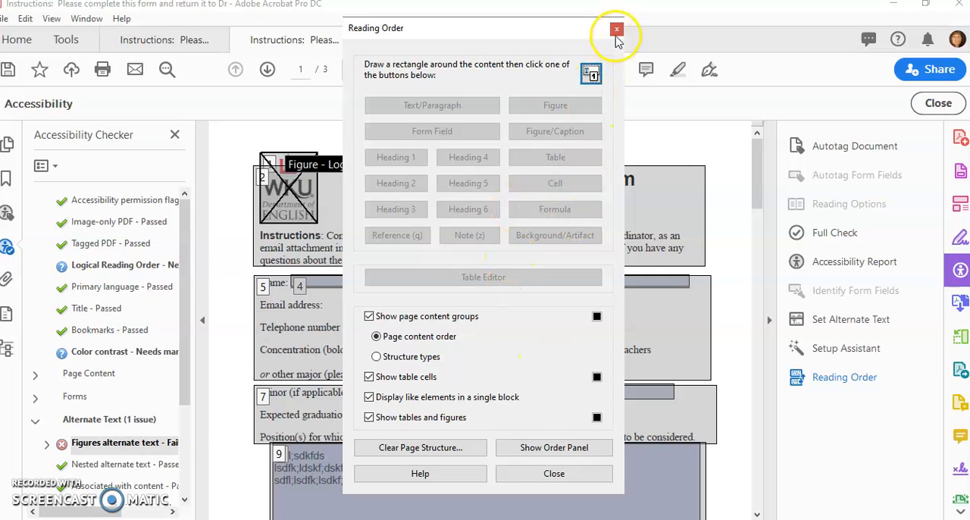
{"action": "left_click", "coordinate": [616, 29]}
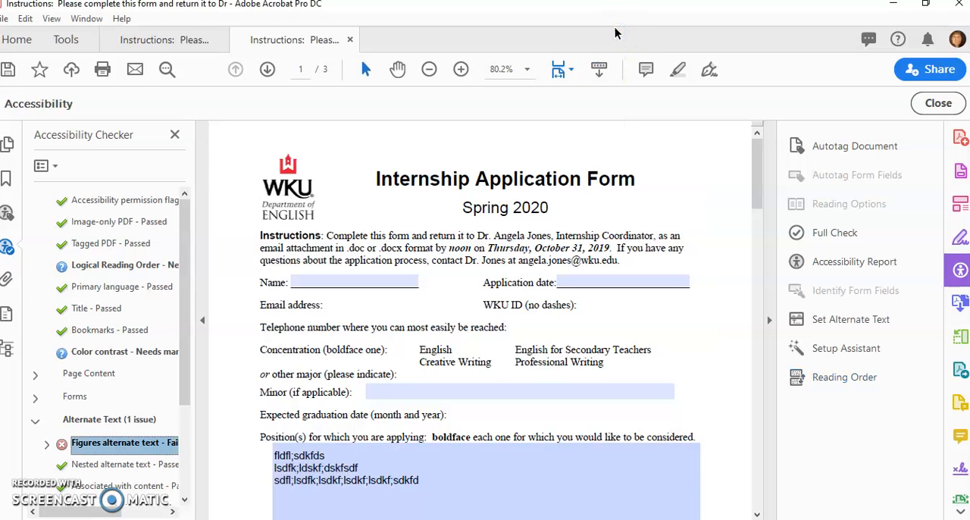
{"action": "mouse_move", "coordinate": [960, 174]}
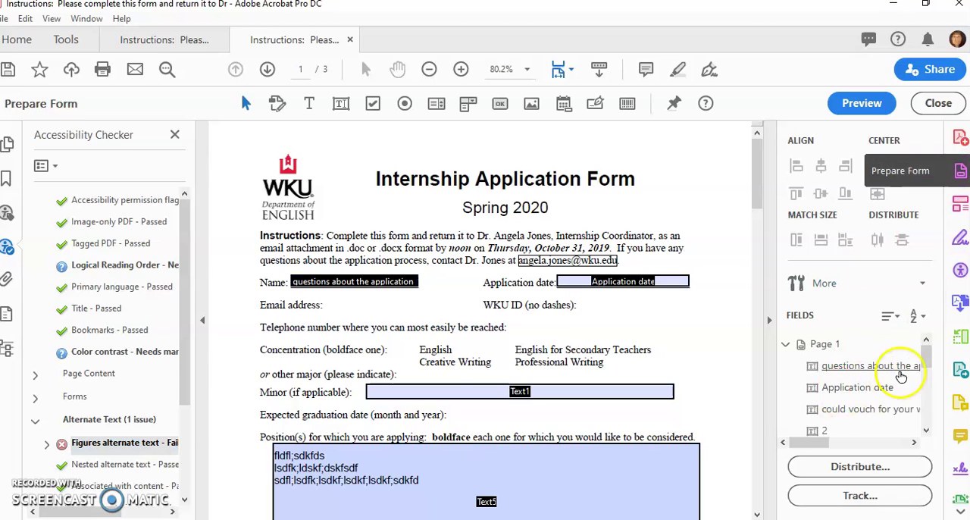
Select page 3's 'For administrative use' and '1019 edition' fields in the Fields list
{"action": "scroll", "scroll_direction": "down", "scroll_amount": 3}
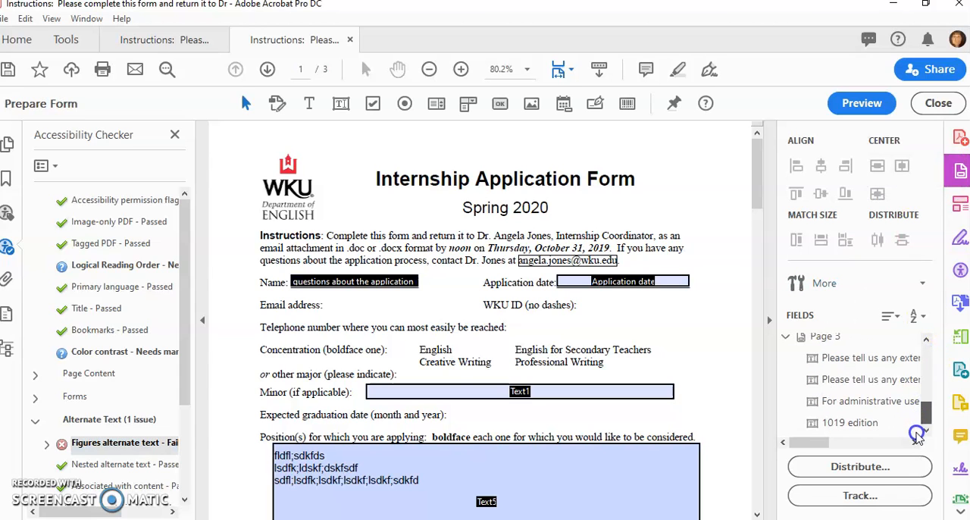
{"action": "left_click", "coordinate": [869, 379]}
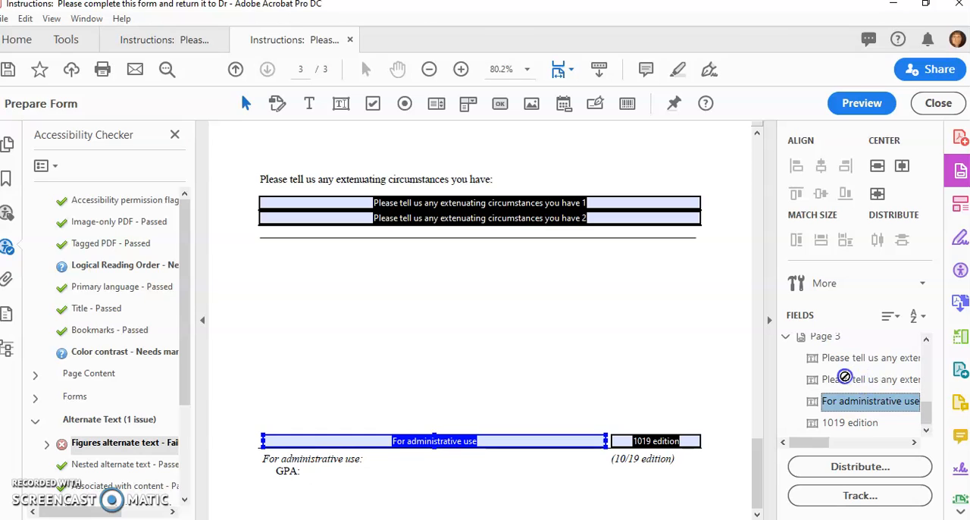
{"action": "left_click", "coordinate": [848, 422]}
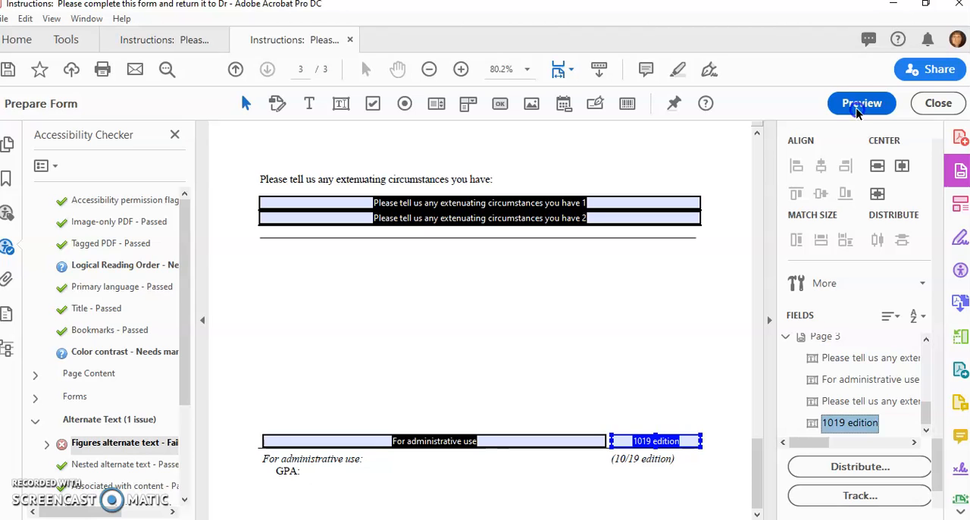
Preview the form so page three's fields appear as fillable areas
{"action": "left_click", "coordinate": [861, 103]}
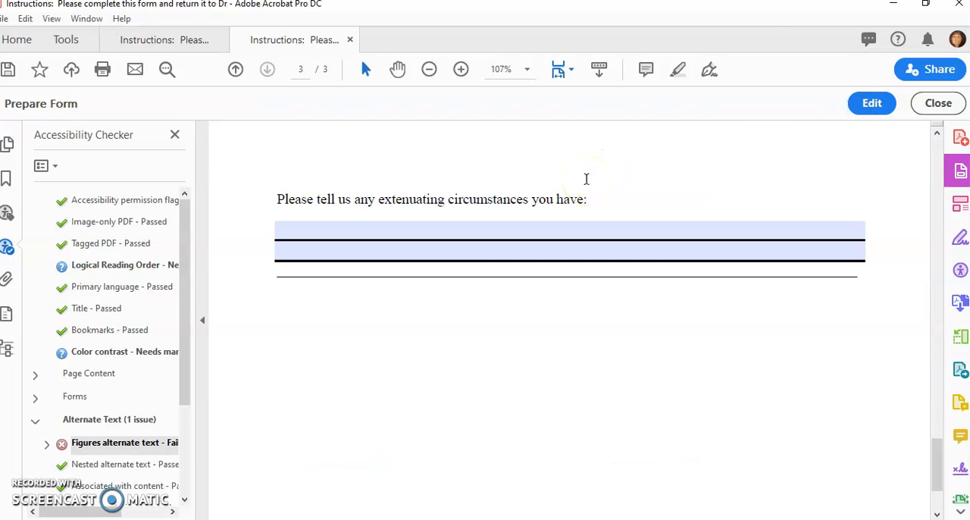
{"action": "mouse_move", "coordinate": [912, 419]}
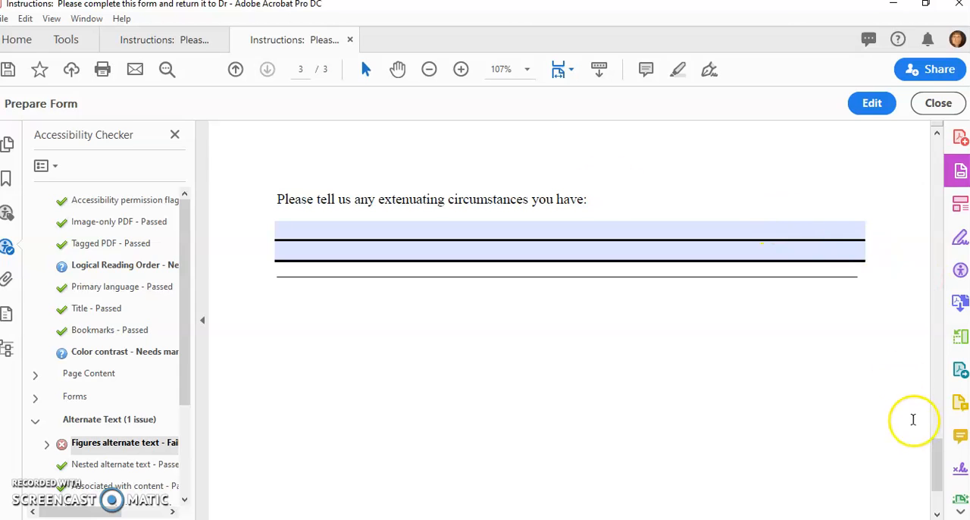
{"action": "mouse_move", "coordinate": [935, 266]}
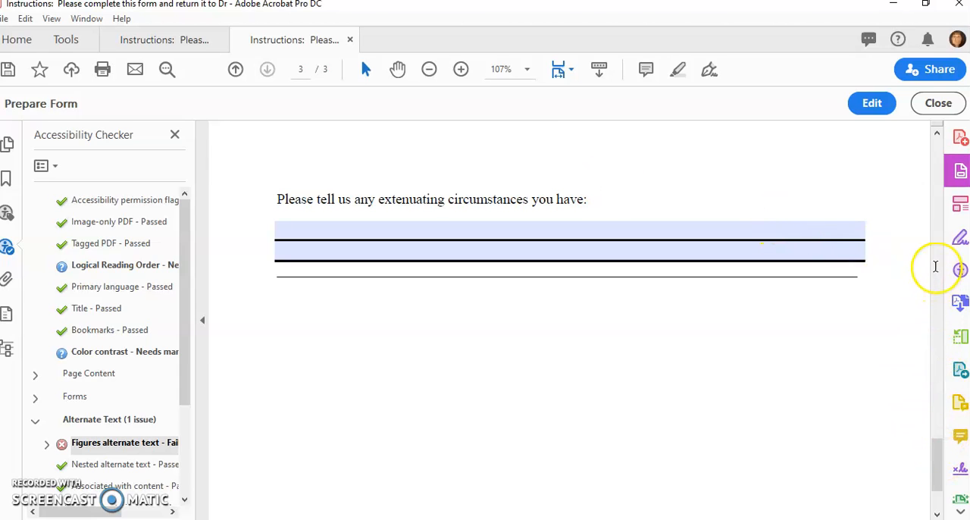
{"action": "mouse_move", "coordinate": [265, 286]}
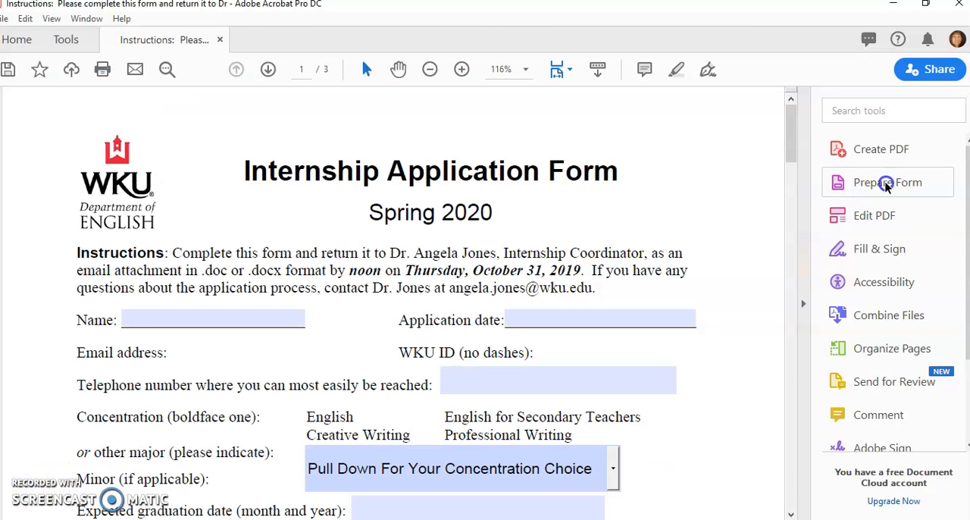
Select the Application date field, then preview and scroll through pages 1 and 2
{"action": "left_click", "coordinate": [886, 182]}
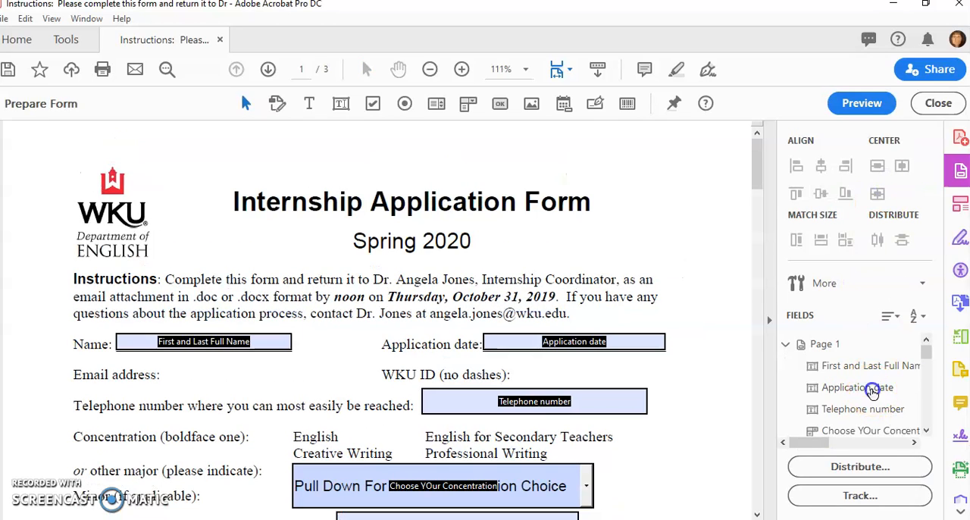
{"action": "left_click", "coordinate": [856, 387]}
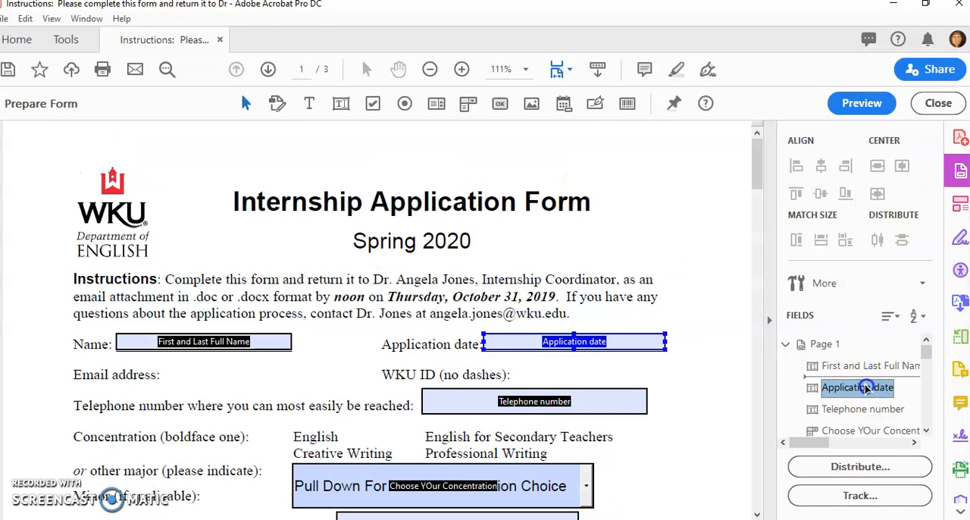
{"action": "left_click", "coordinate": [861, 103]}
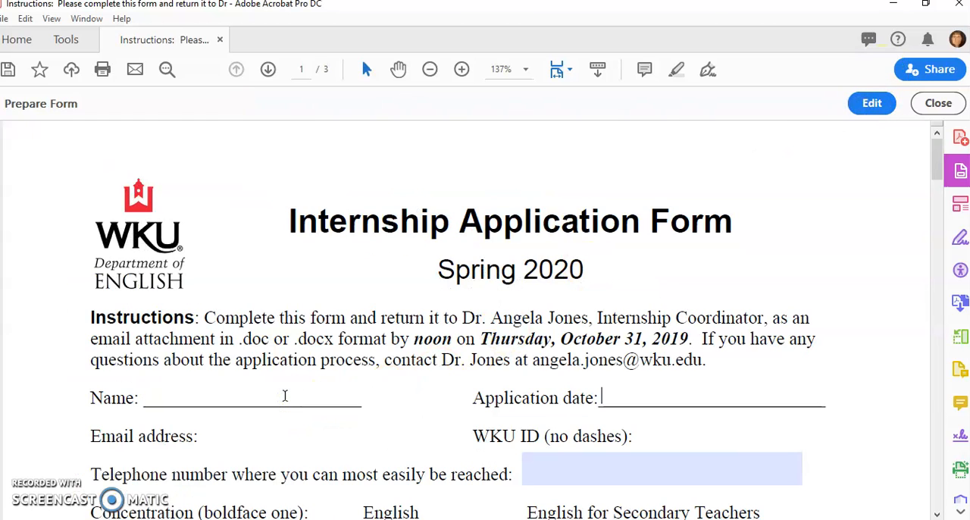
{"action": "scroll", "scroll_direction": "down", "scroll_amount": 3}
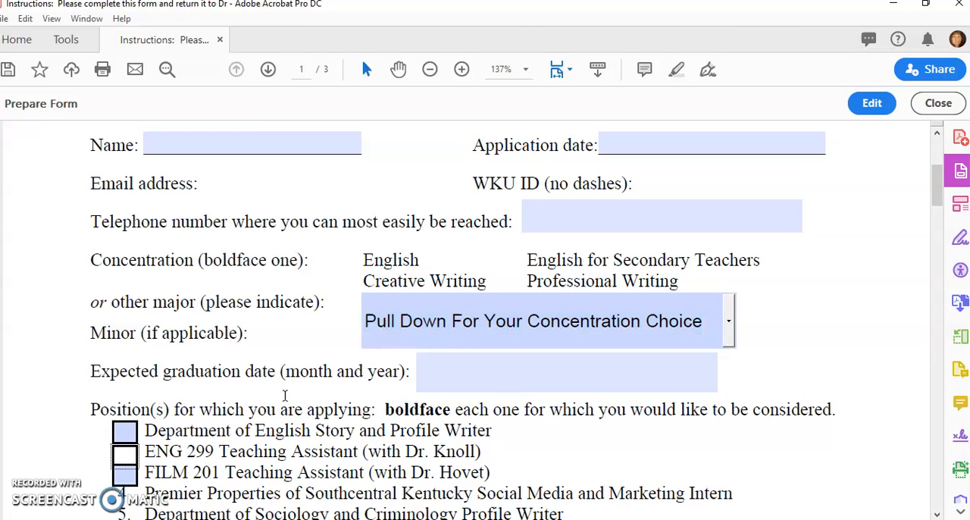
{"action": "scroll", "scroll_direction": "down", "scroll_amount": 3}
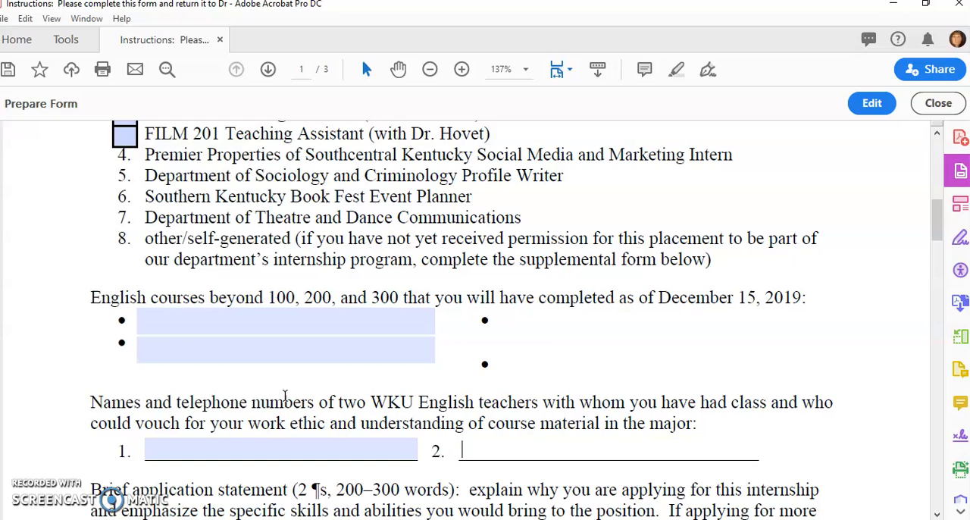
{"action": "scroll", "scroll_direction": "down", "scroll_amount": 3}
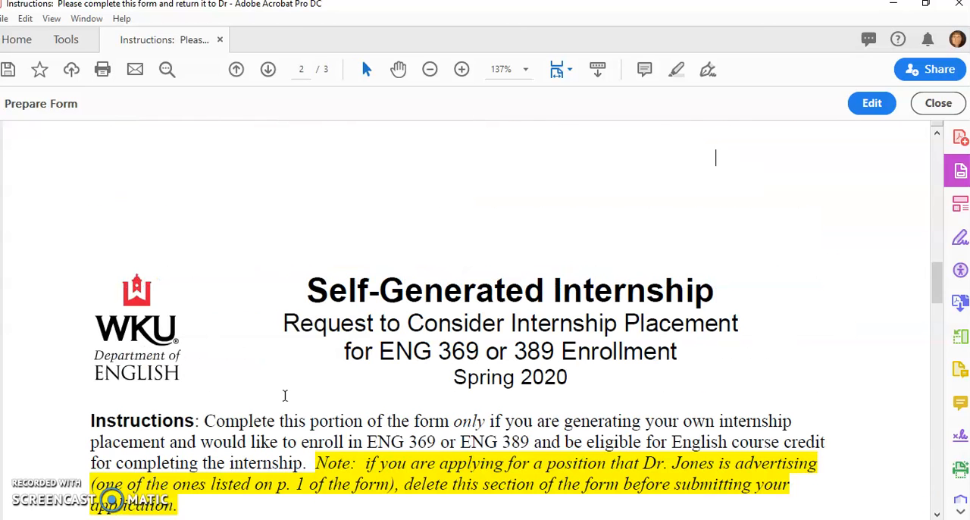
{"action": "mouse_move", "coordinate": [912, 236]}
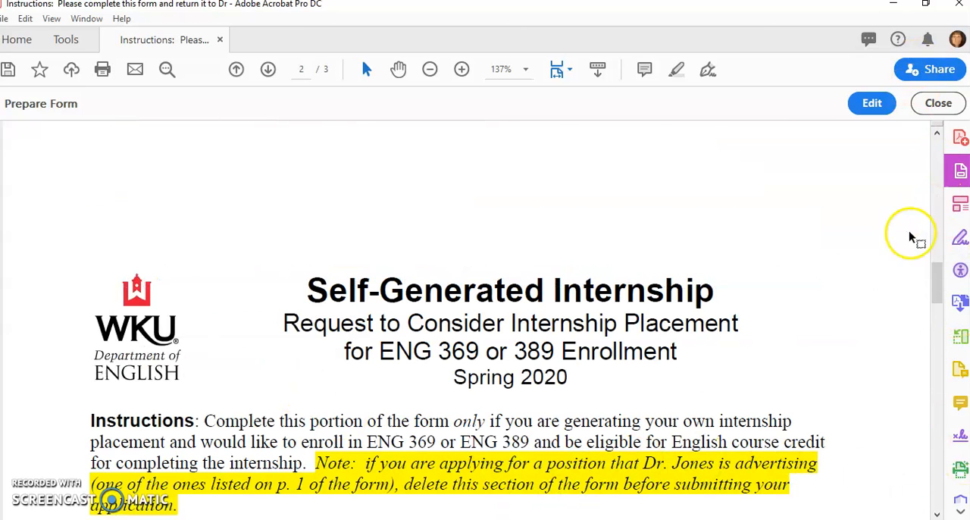
{"action": "mouse_move", "coordinate": [959, 170]}
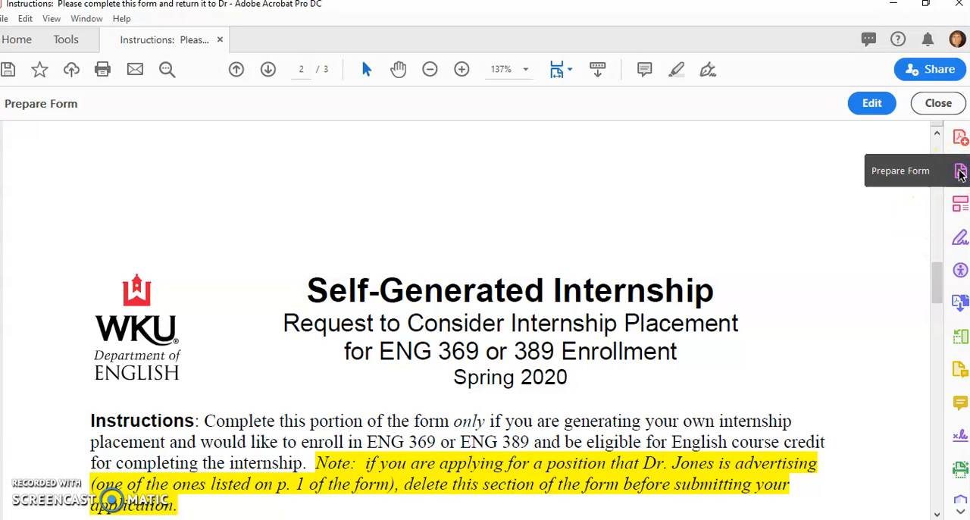